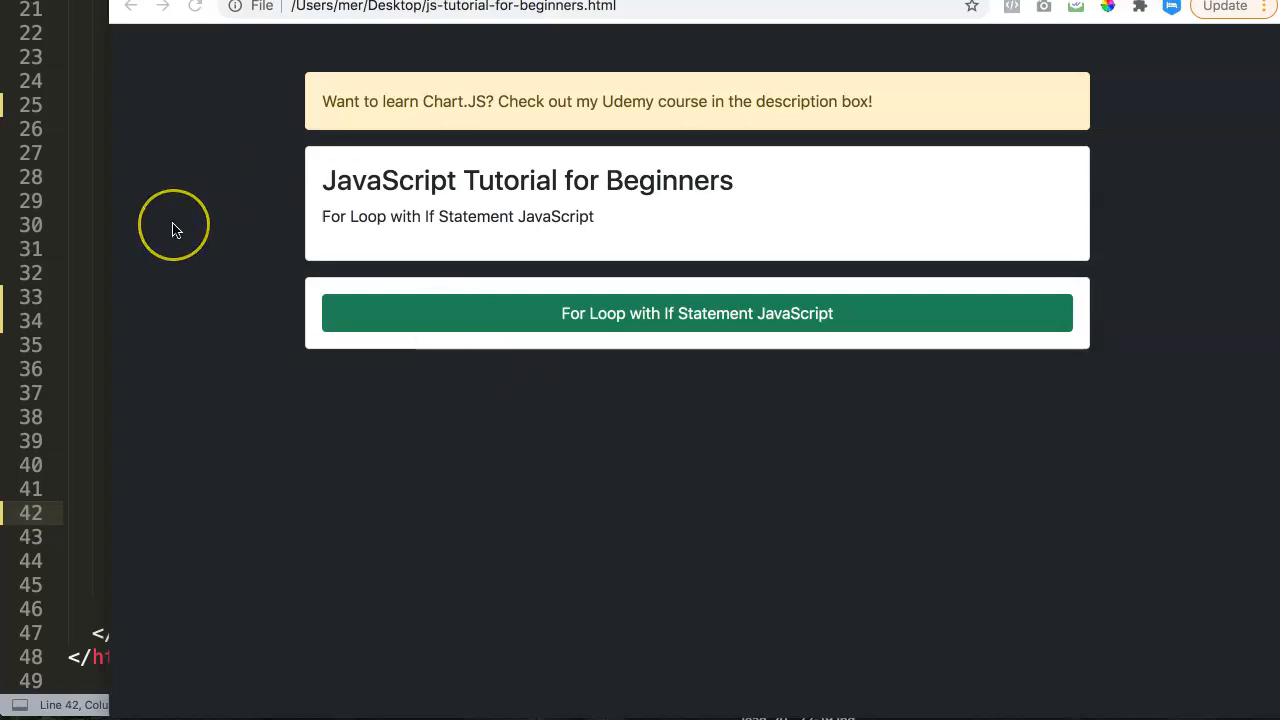
{"action": "mouse_move", "coordinate": [210, 236]}
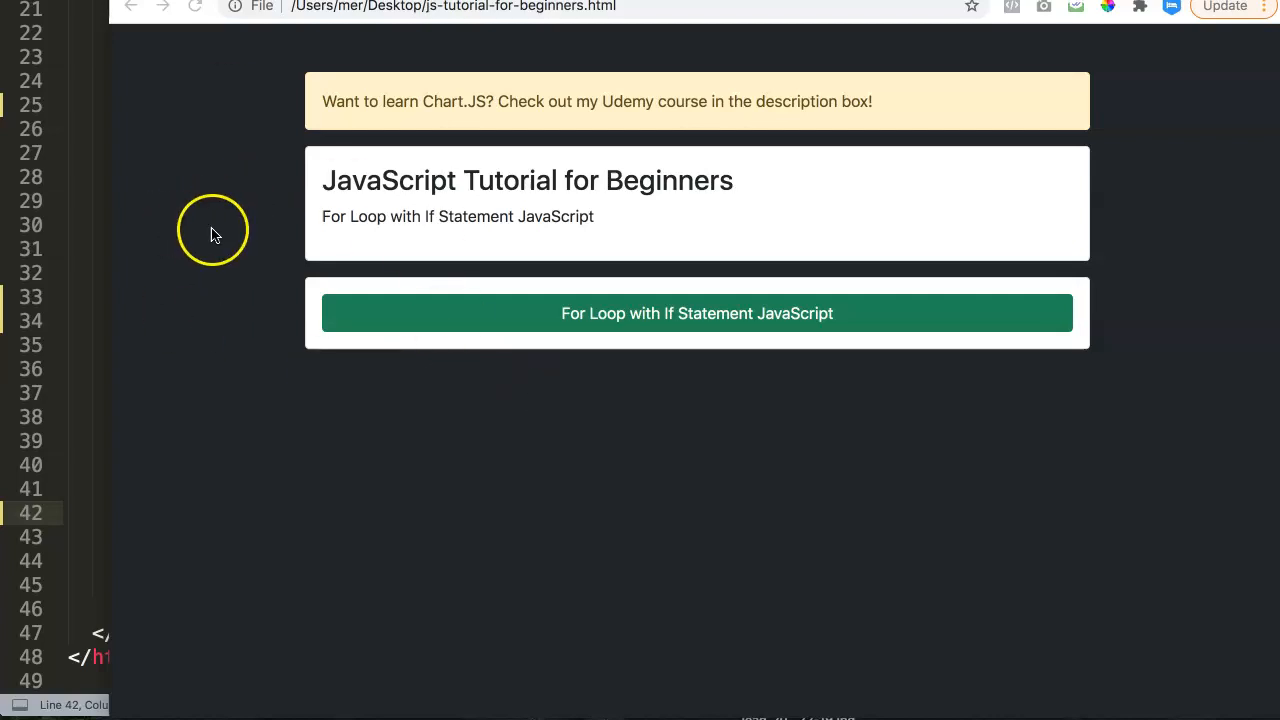
{"action": "mouse_move", "coordinate": [194, 220]}
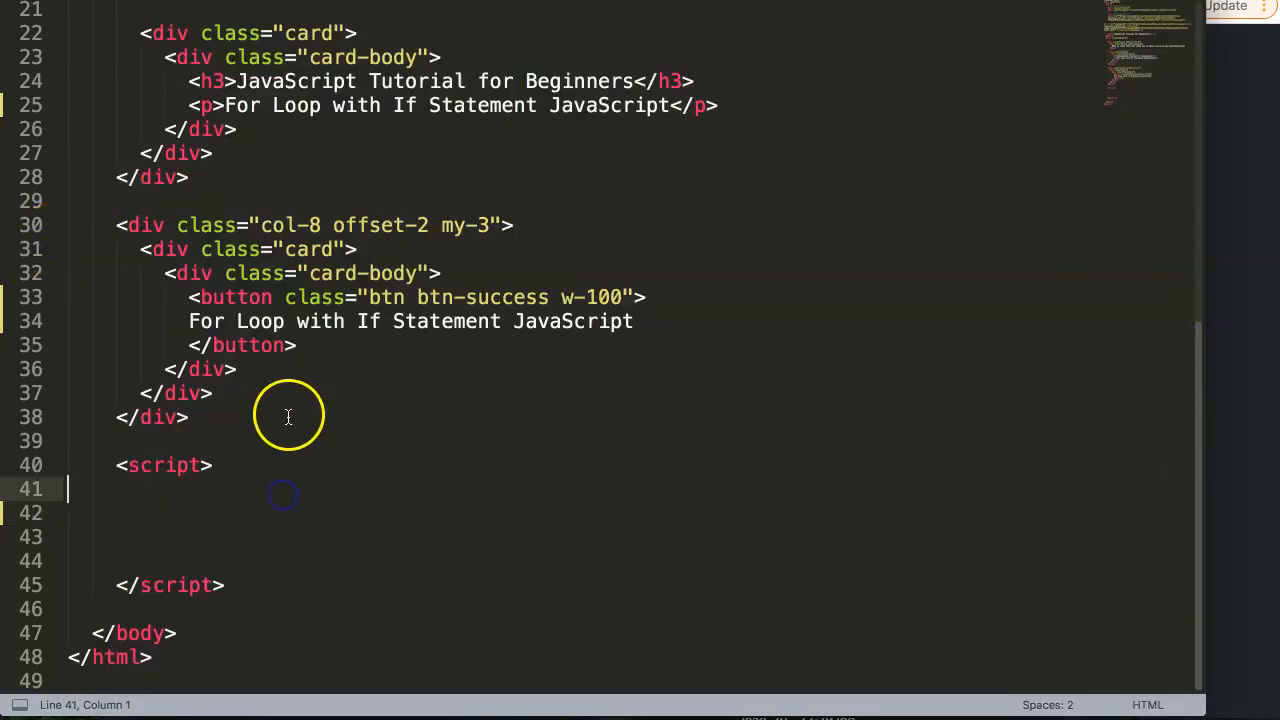
{"action": "left_click", "coordinate": [250, 512]}
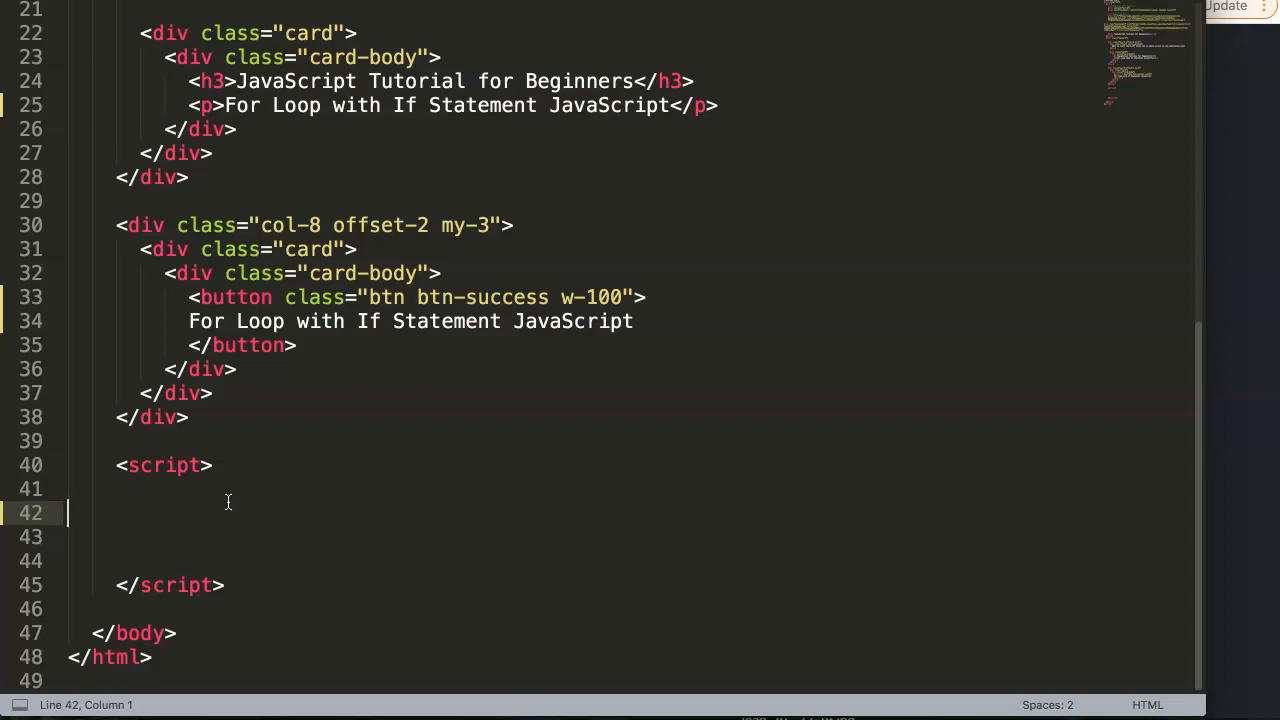
{"action": "mouse_move", "coordinate": [224, 496]}
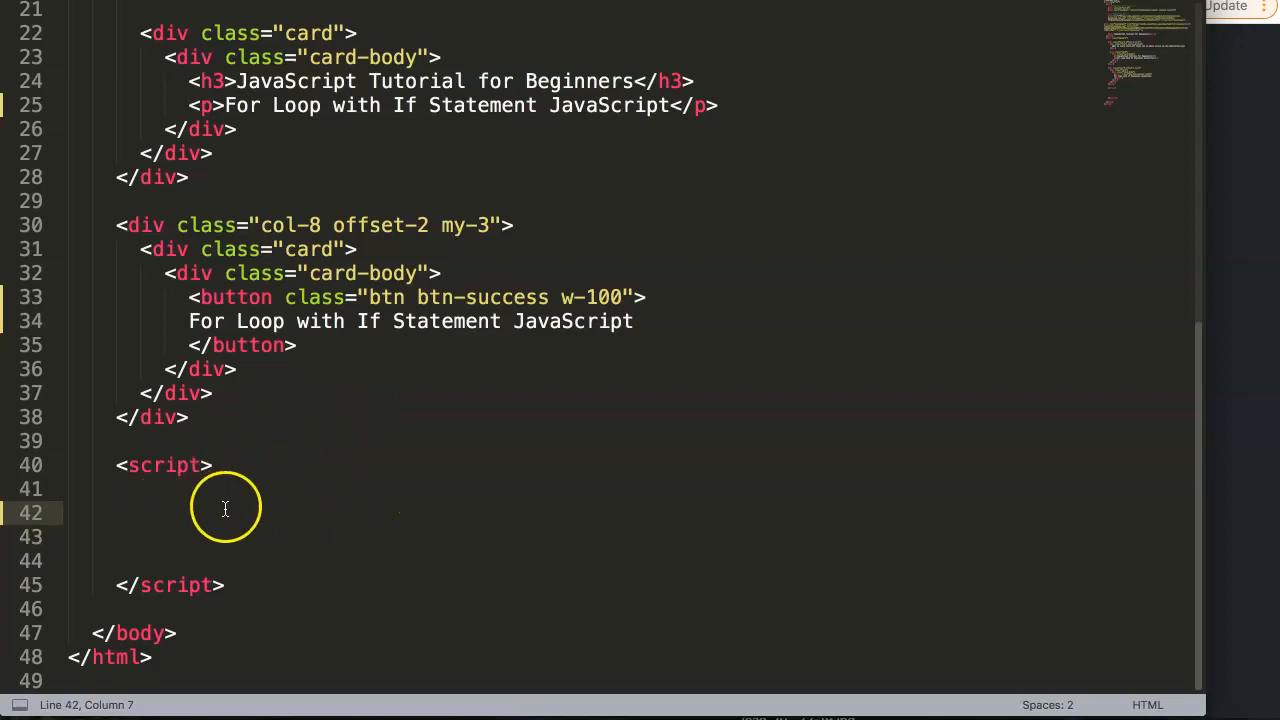
{"action": "mouse_move", "coordinate": [354, 522]}
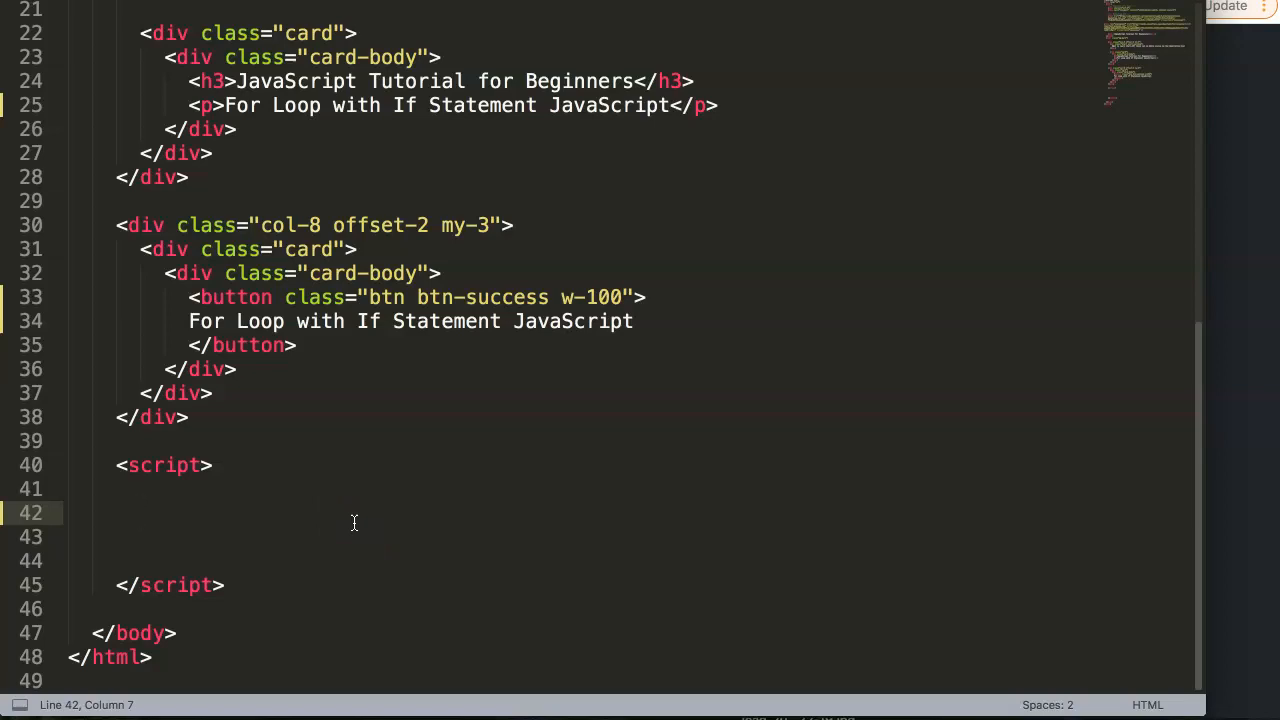
Declare const sales = [100, 200, 400, 50, 300]; and leave the insertion point after it
{"action": "type", "text": "const"}
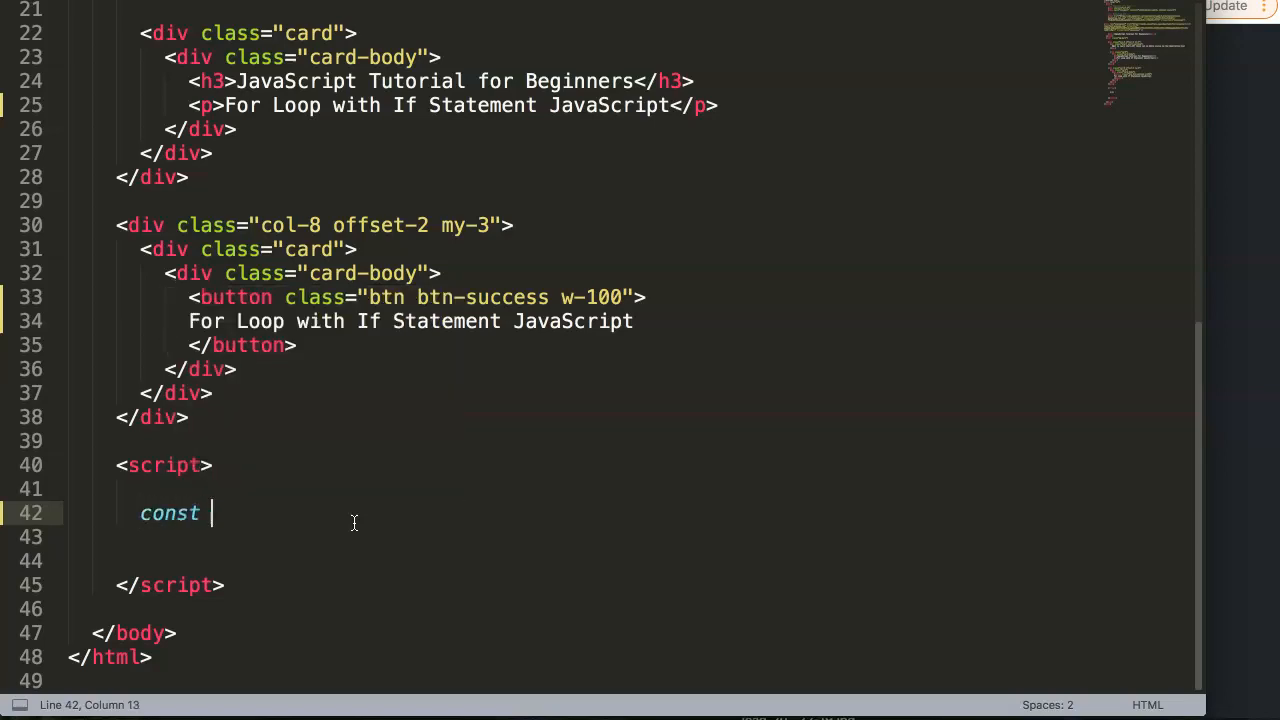
{"action": "type", "text": "sales"}
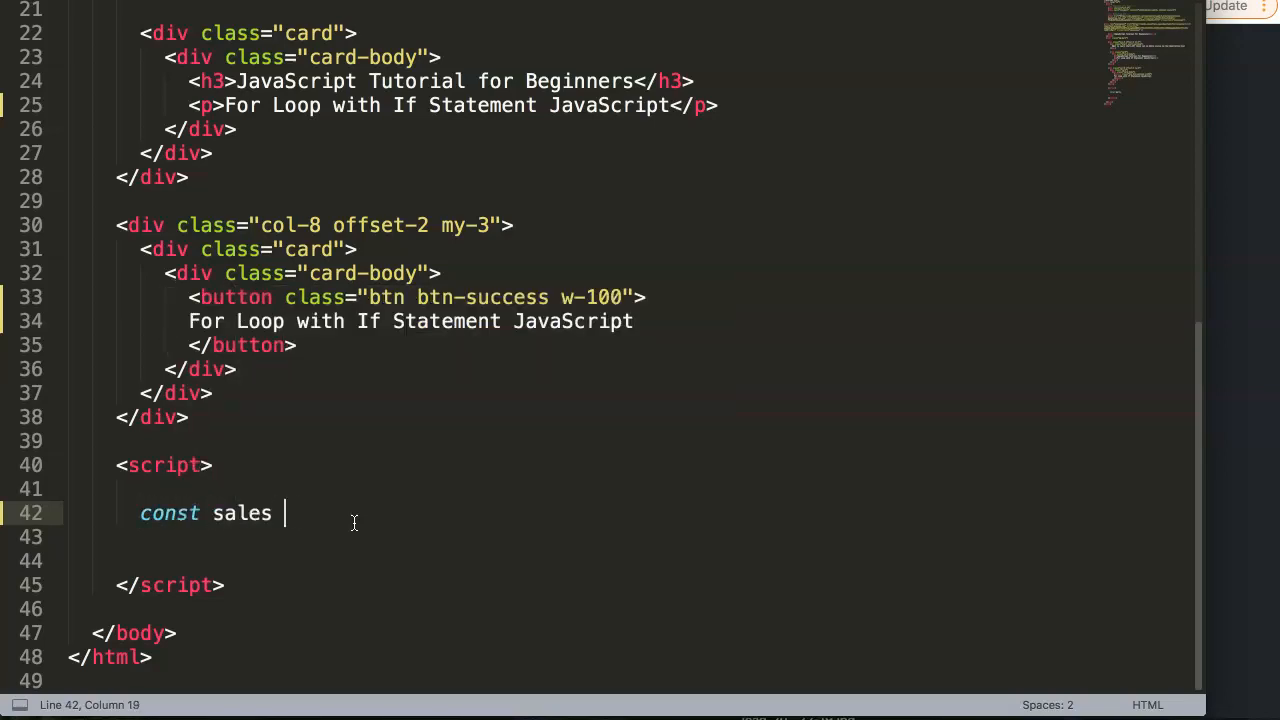
{"action": "type", "text": "= []"}
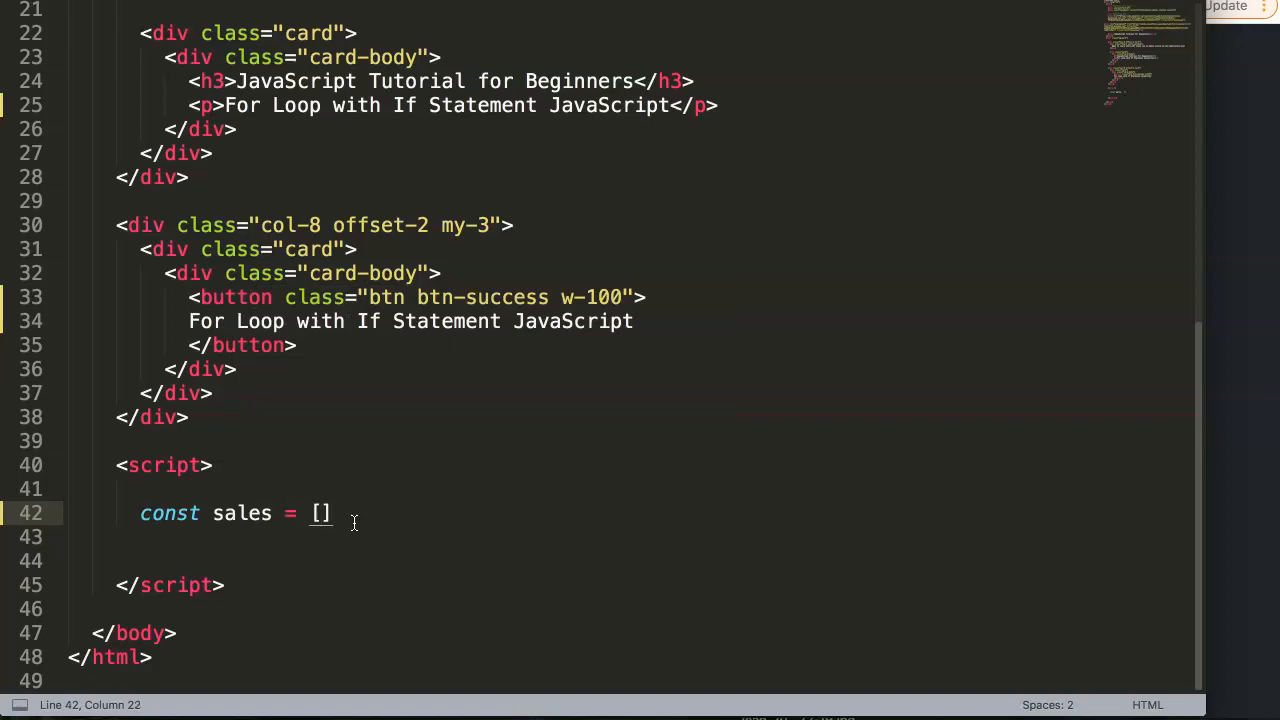
{"action": "type", "text": "10"}
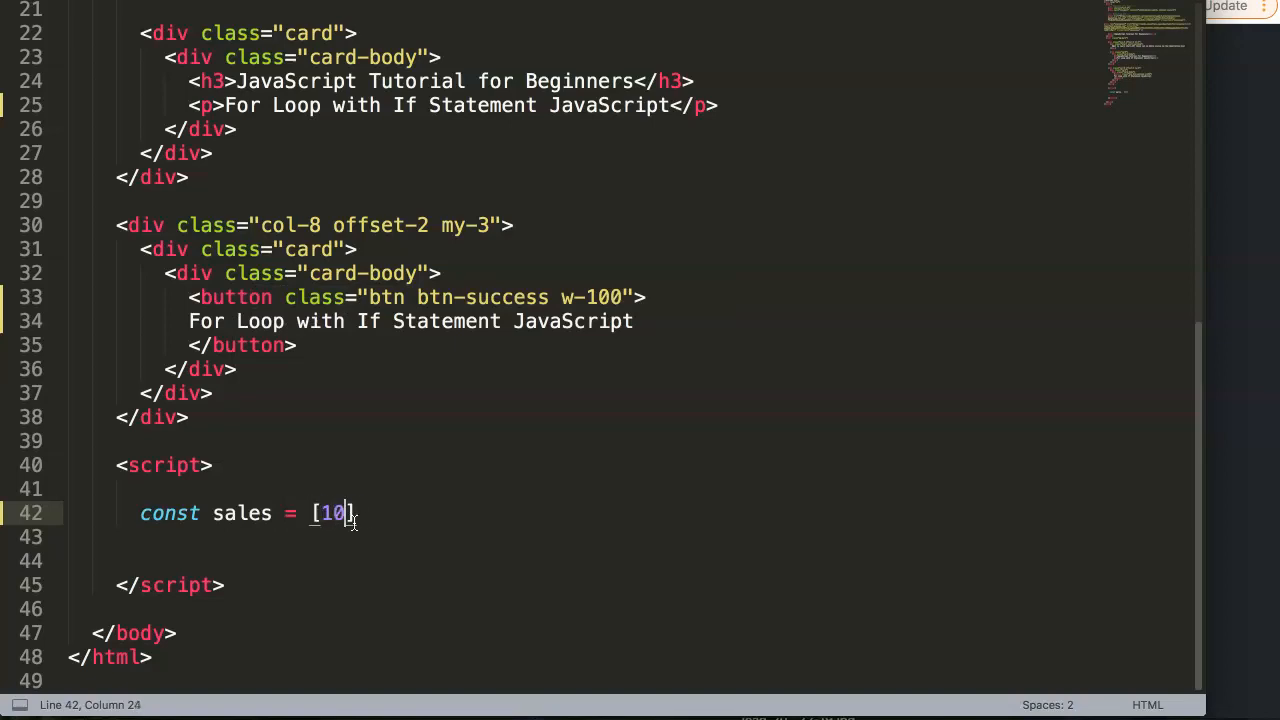
{"action": "type", "text": "0, 200,"}
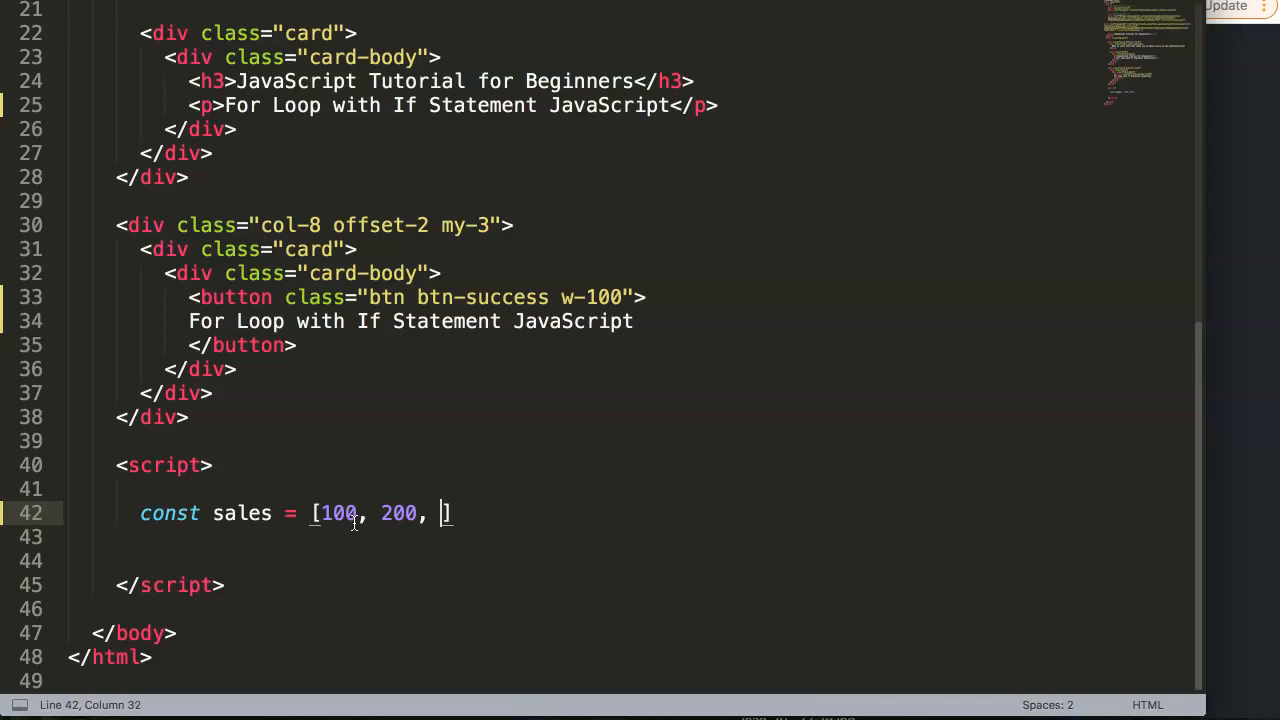
{"action": "type", "text": "400,"}
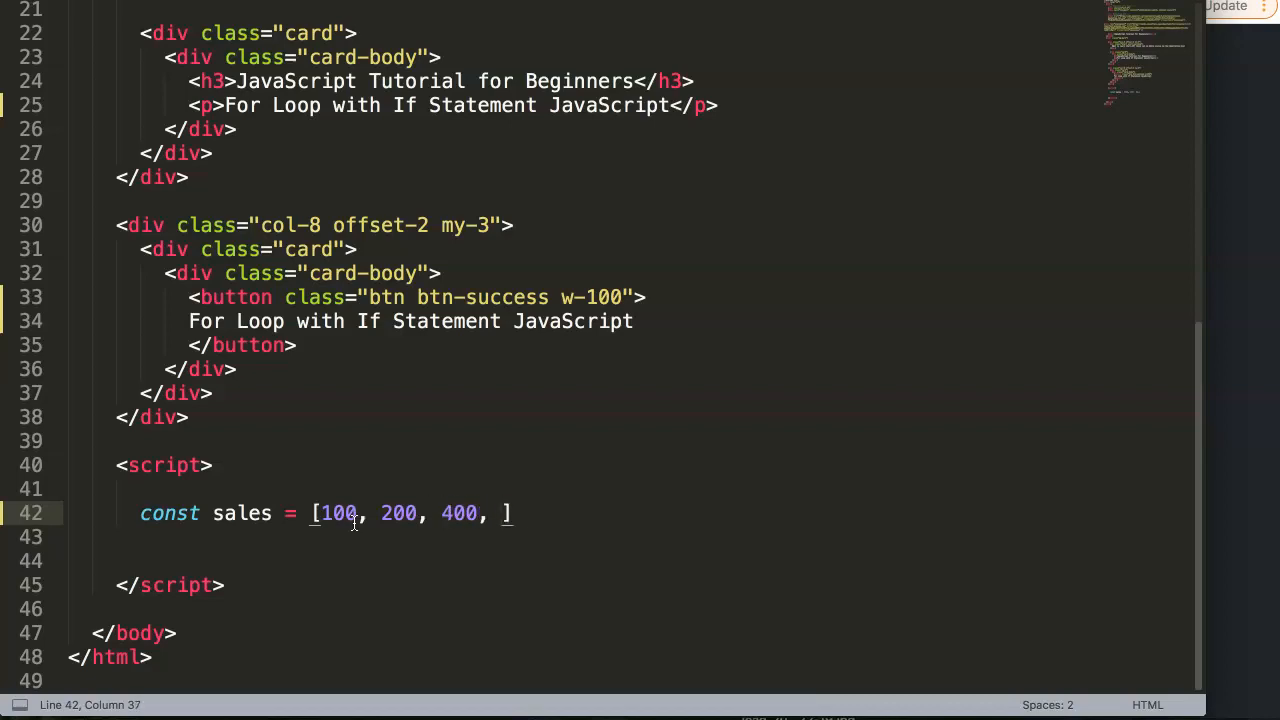
{"action": "type", "text": "50"}
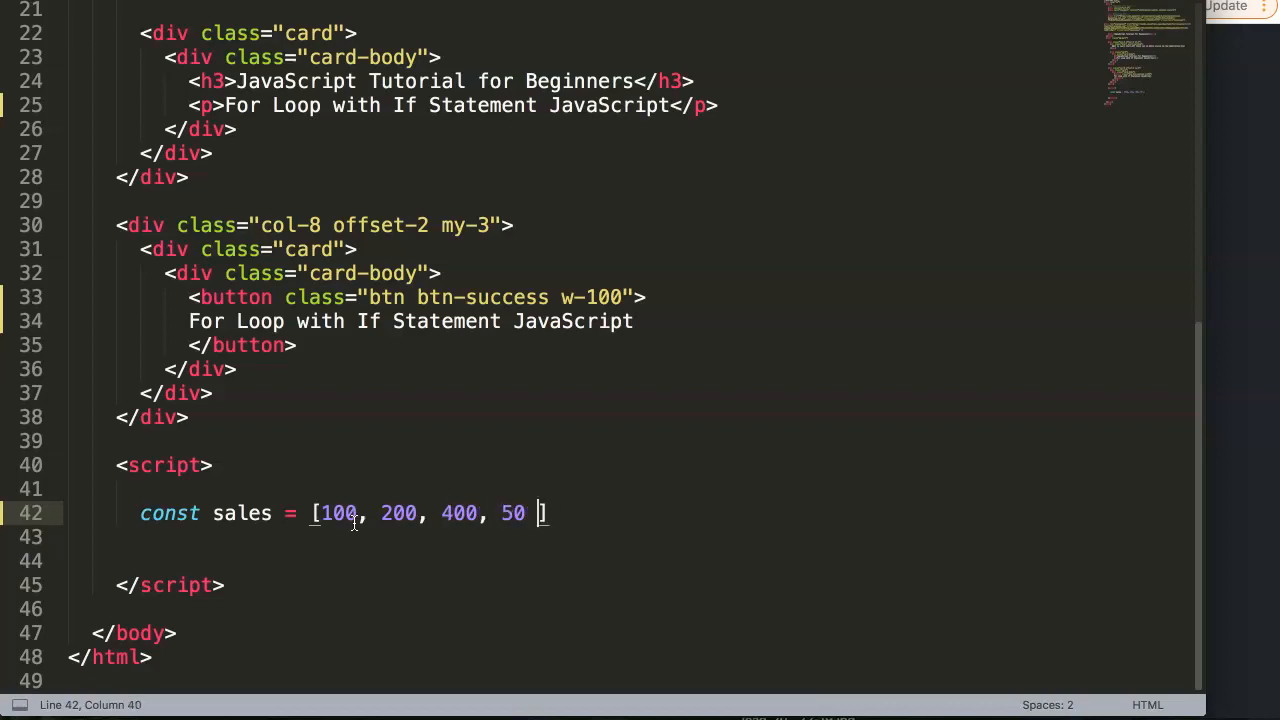
{"action": "type", "text": ","}
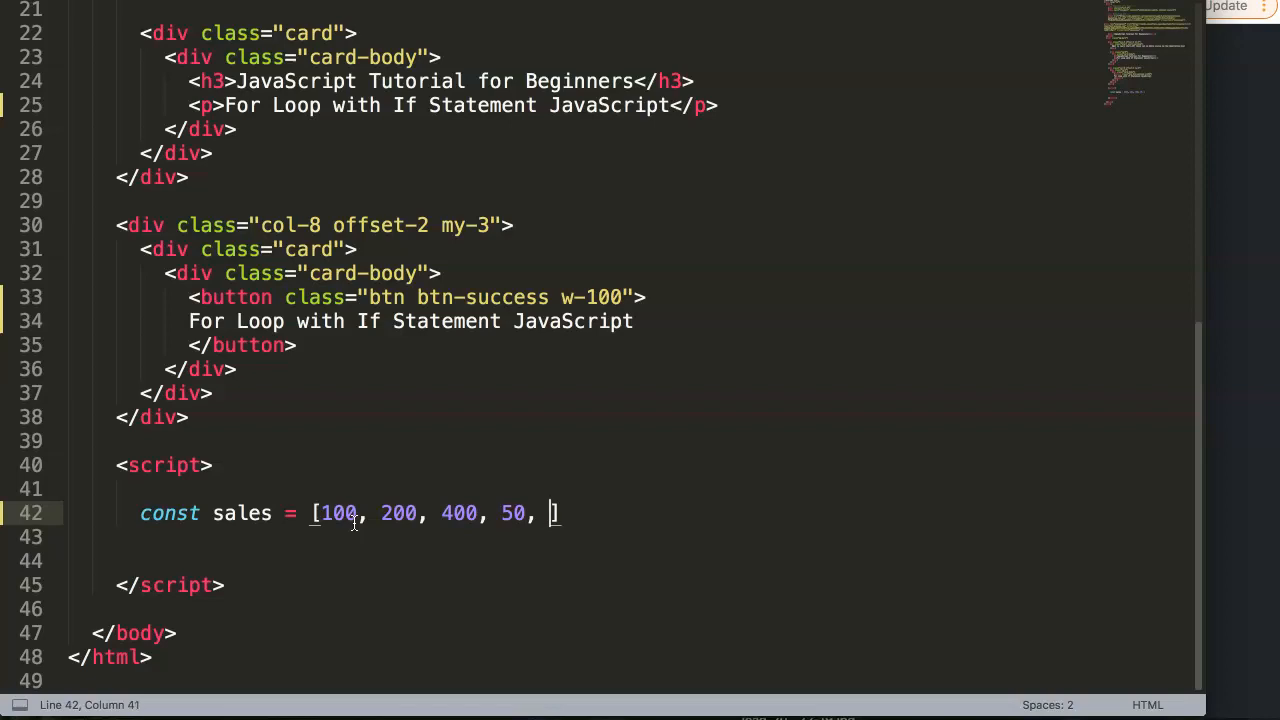
{"action": "type", "text": "300];"}
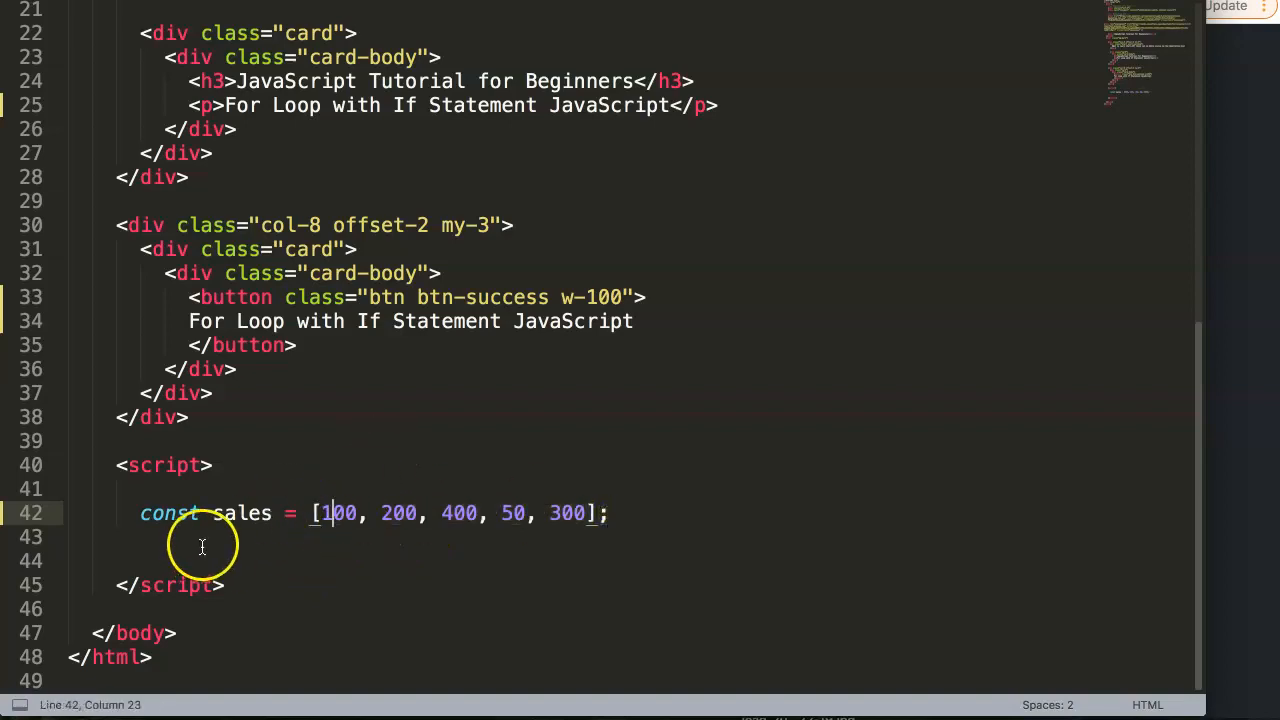
{"action": "double_click", "coordinate": [568, 512]}
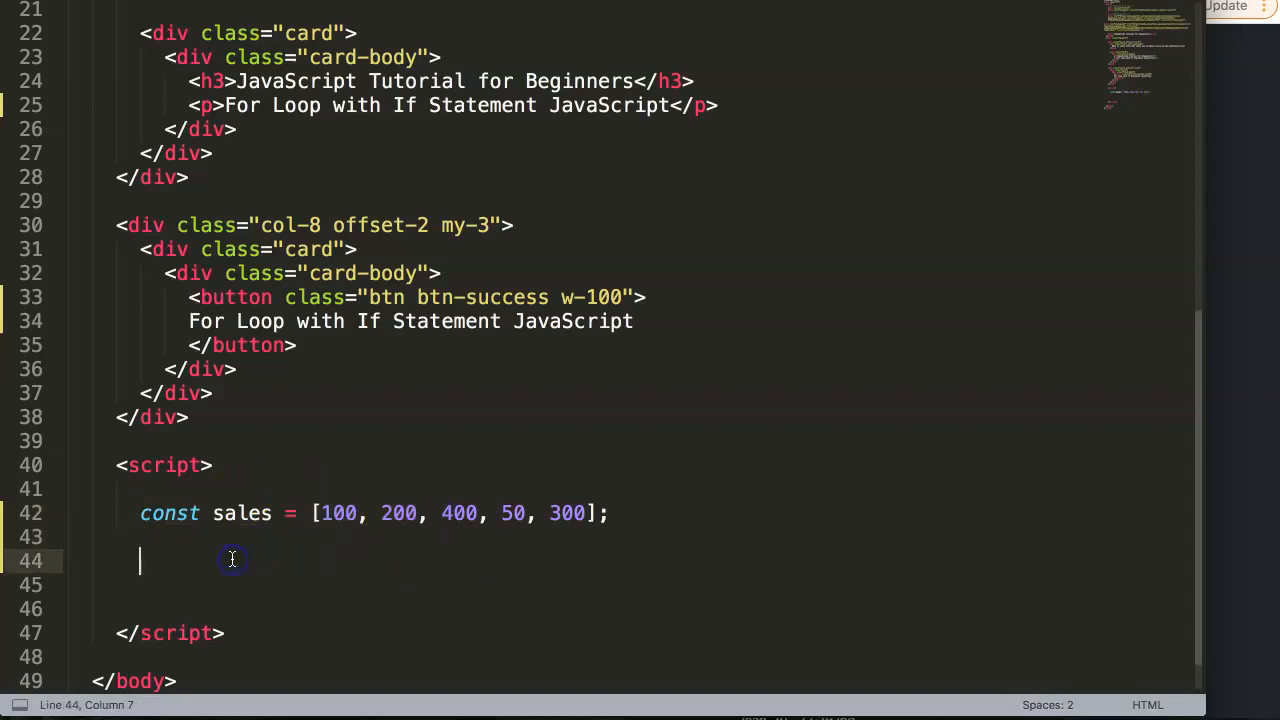
{"action": "mouse_move", "coordinate": [608, 656]}
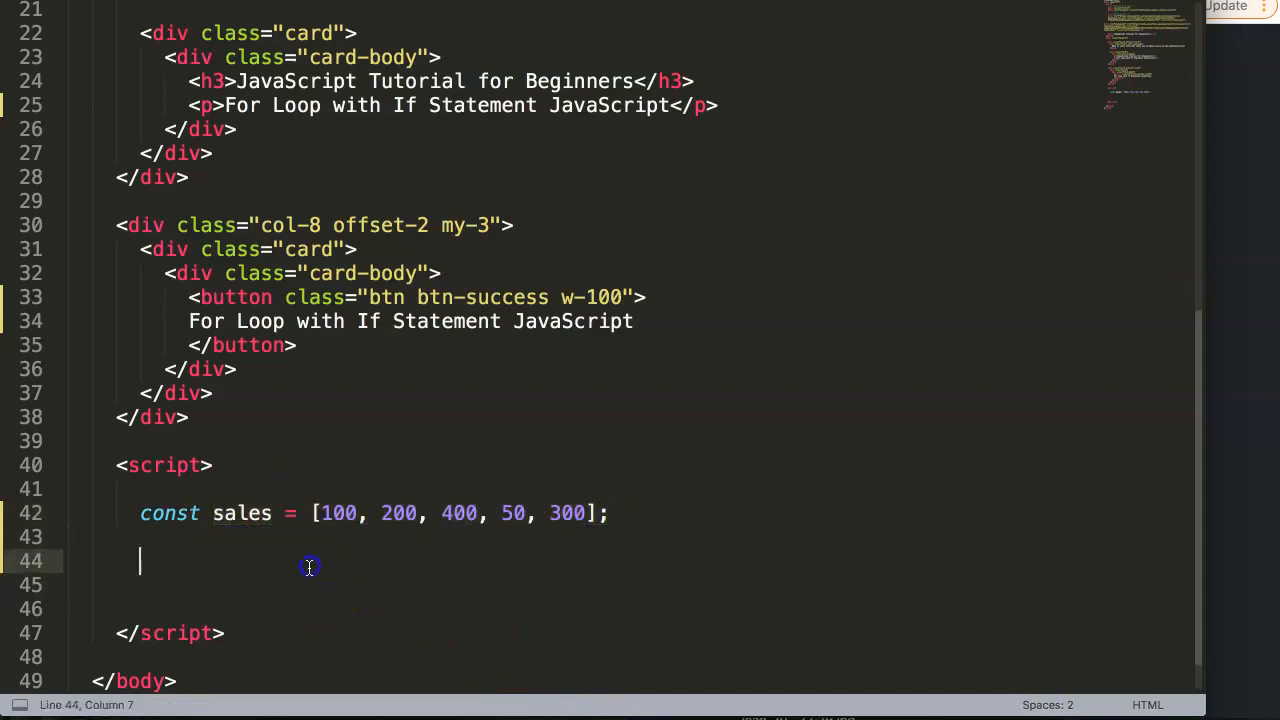
Write the loop header for (i = 0; i < 5; i++) with empty curly braces
{"action": "type", "text": "for ("}
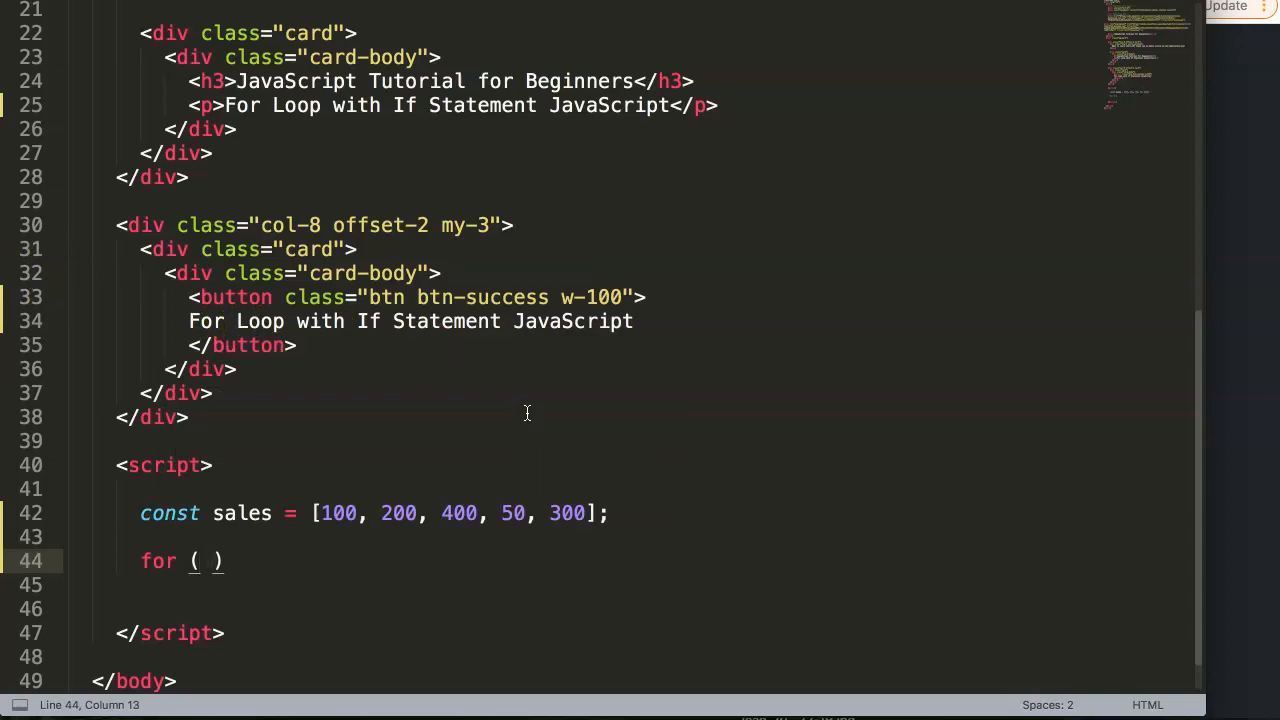
{"action": "type", "text": "i ="}
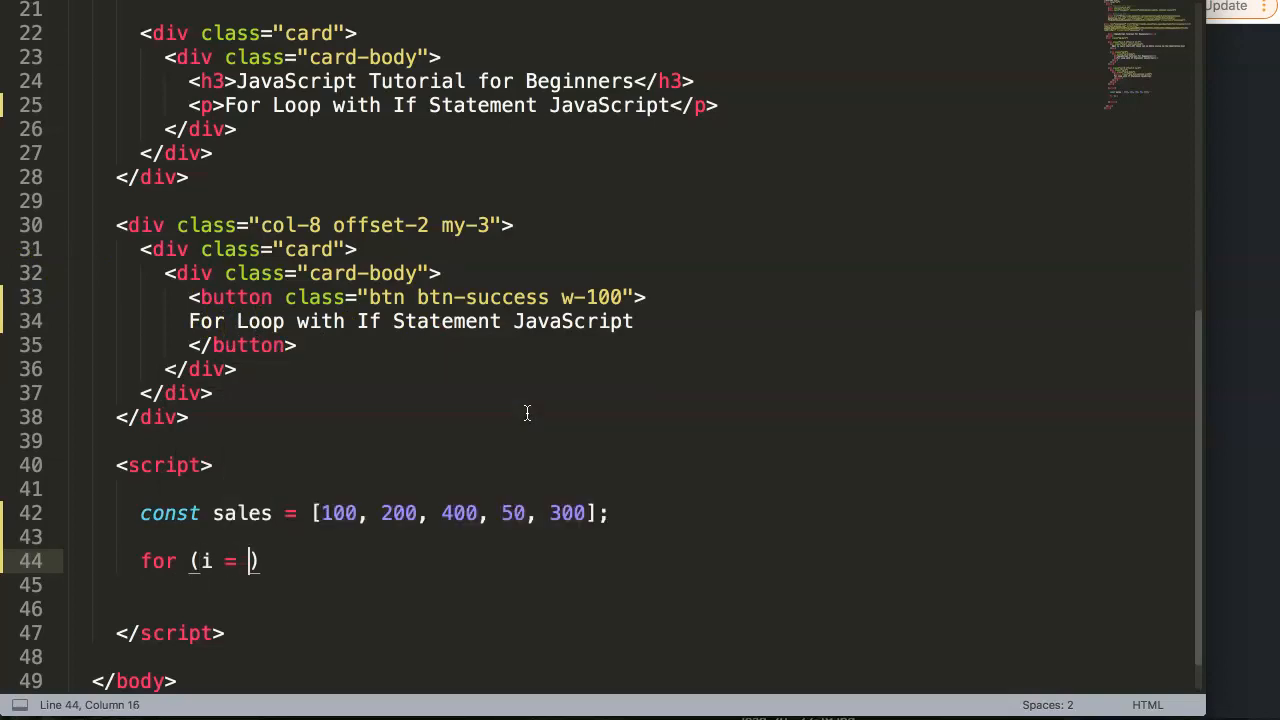
{"action": "type", "text": "0"}
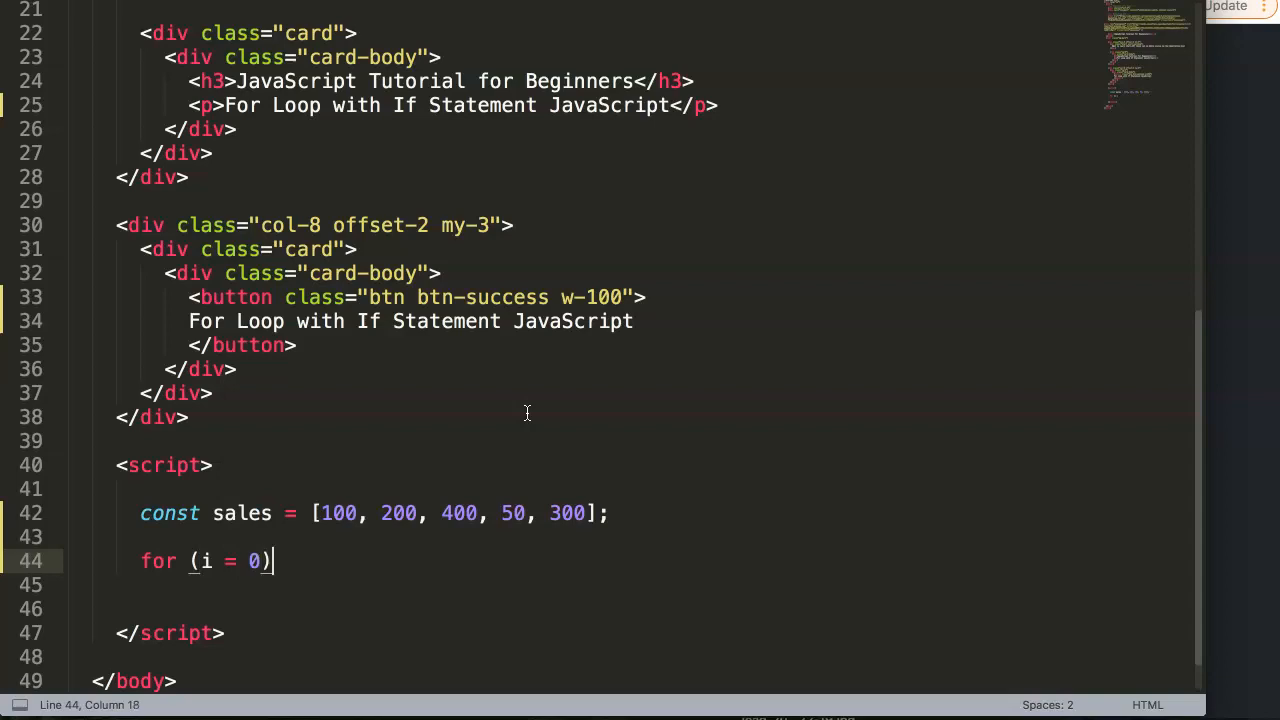
{"action": "type", "text": ";"}
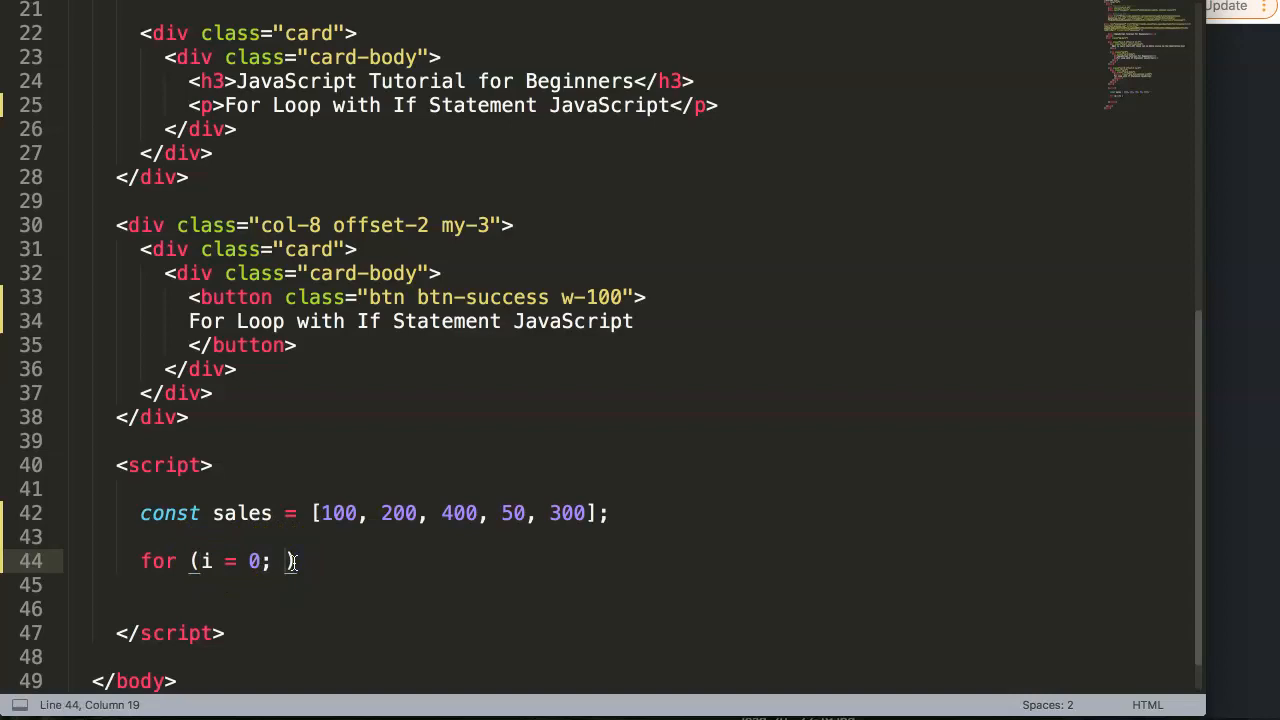
{"action": "type", "text": ")"}
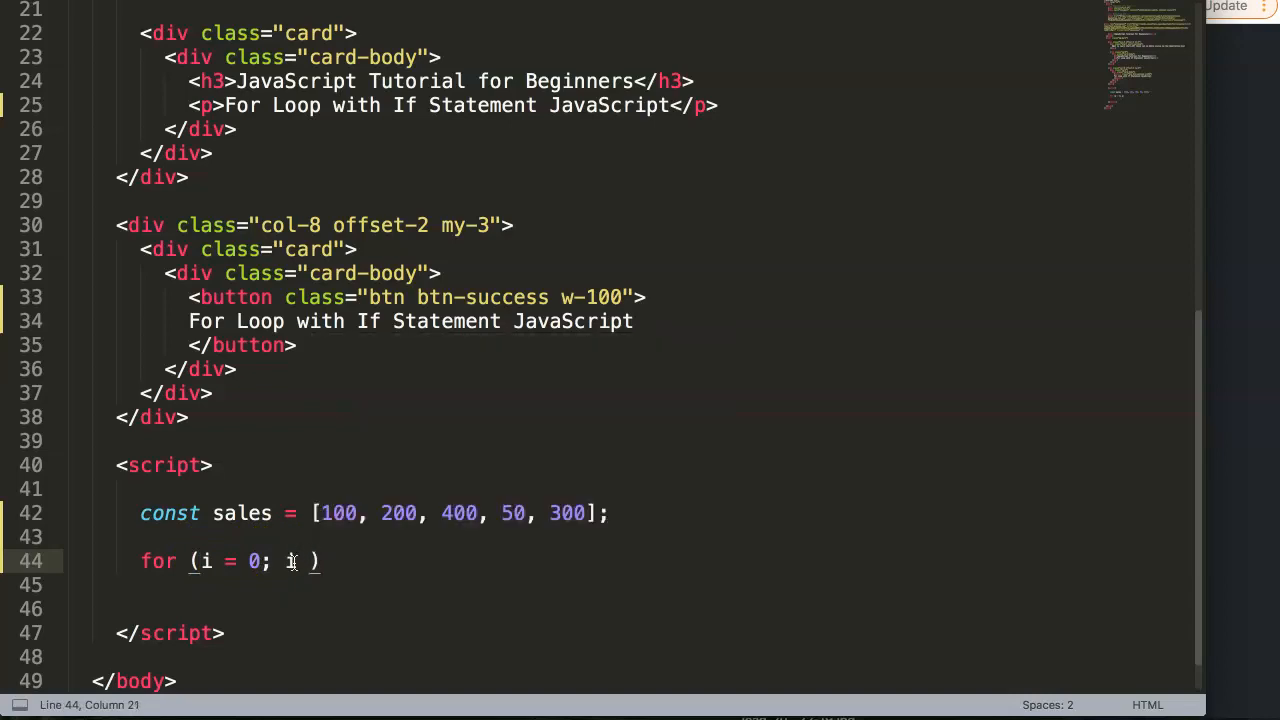
{"action": "type", "text": "< 5"}
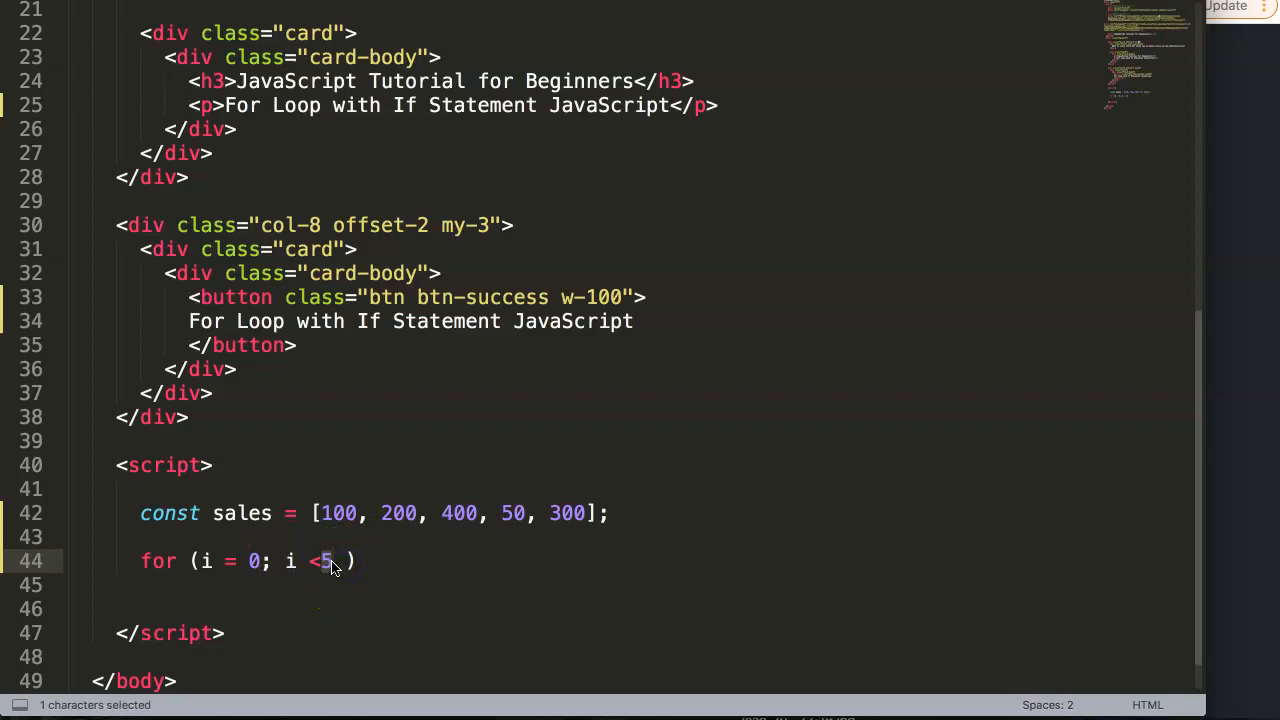
{"action": "type", "text": ";"}
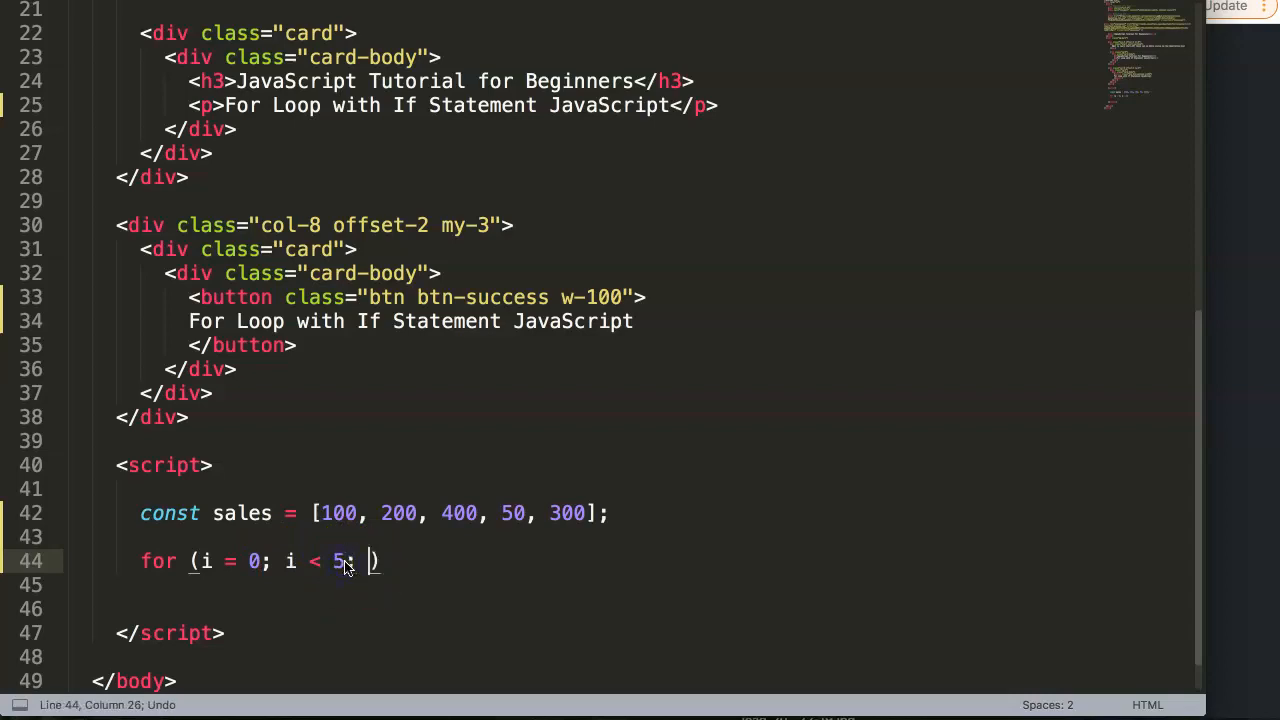
{"action": "type", "text": "i"}
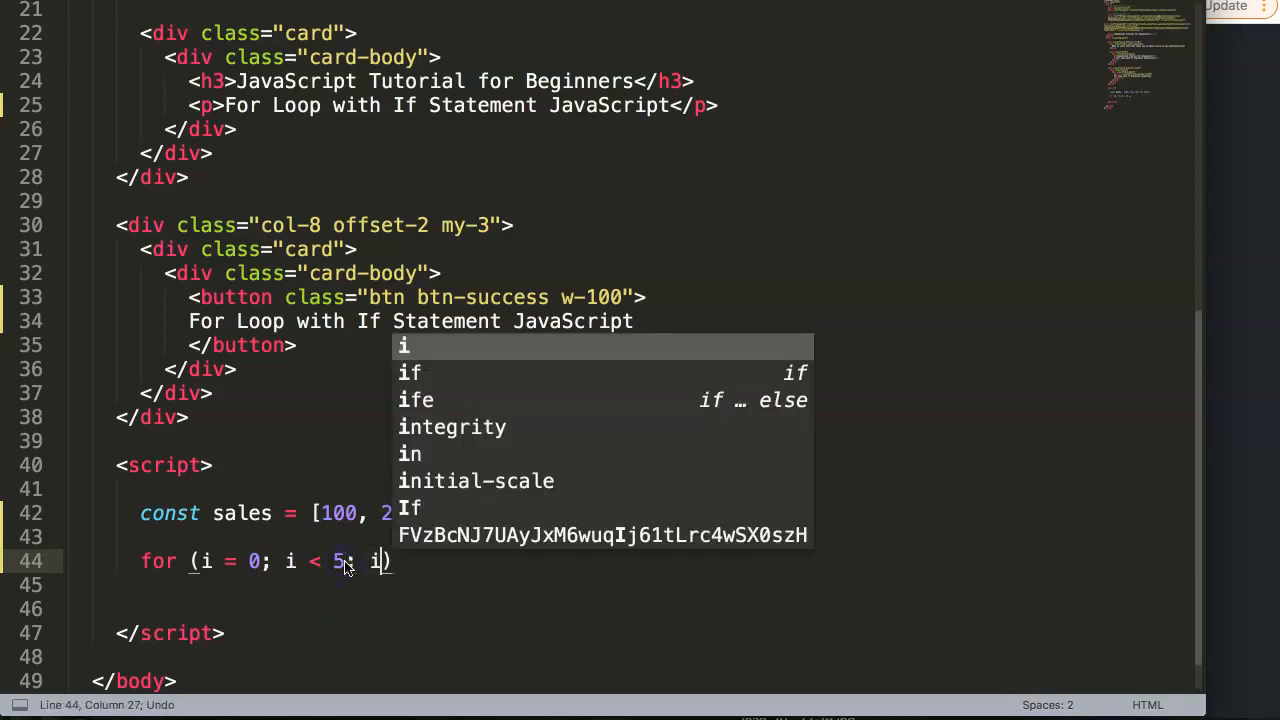
{"action": "type", "text": "++"}
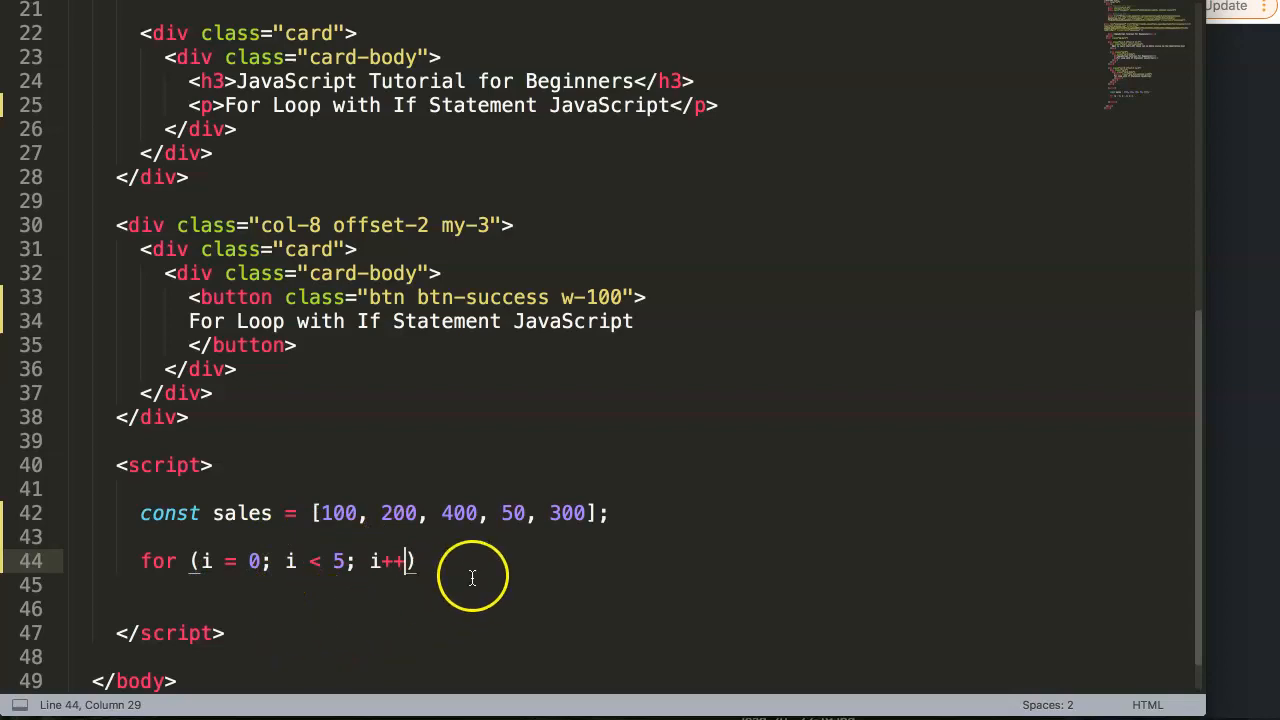
{"action": "type", "text": "{}"}
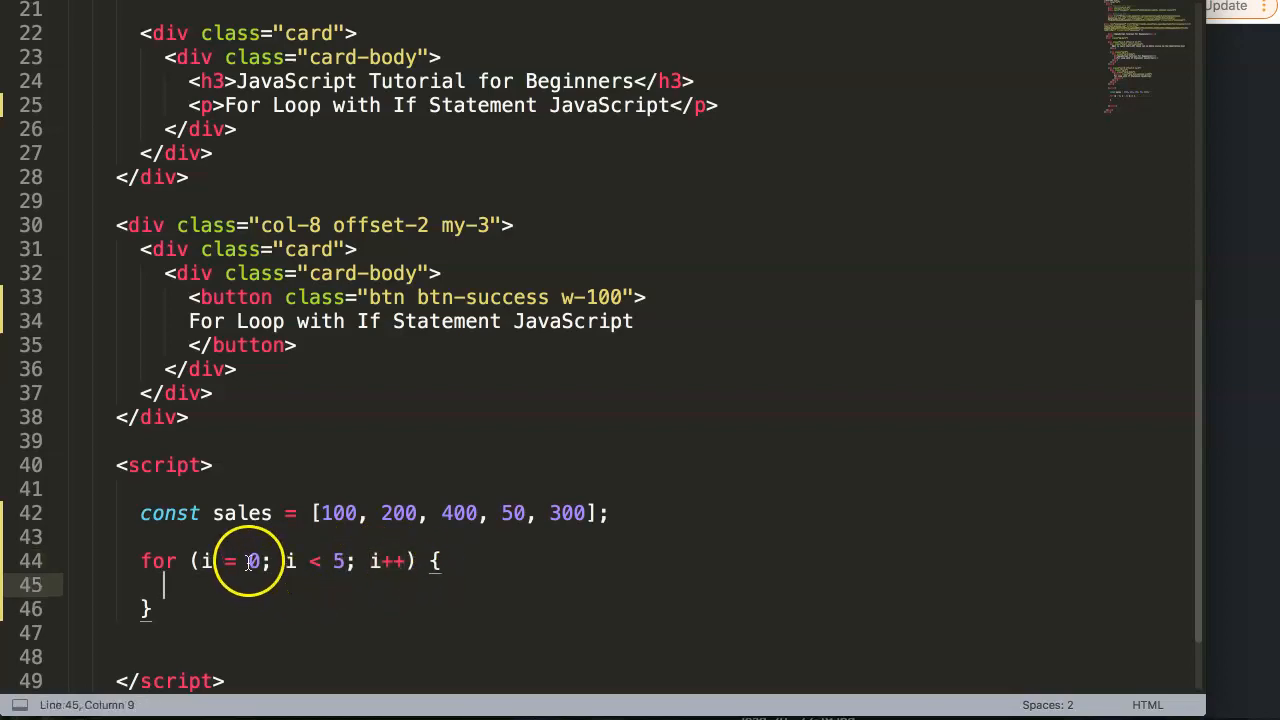
Change the loop initializer to i = 1 and add a blank line in the loop body
{"action": "left_click_drag", "start_coordinate": [224, 560], "coordinate": [392, 560]}
{"action": "type", "text": "1"}
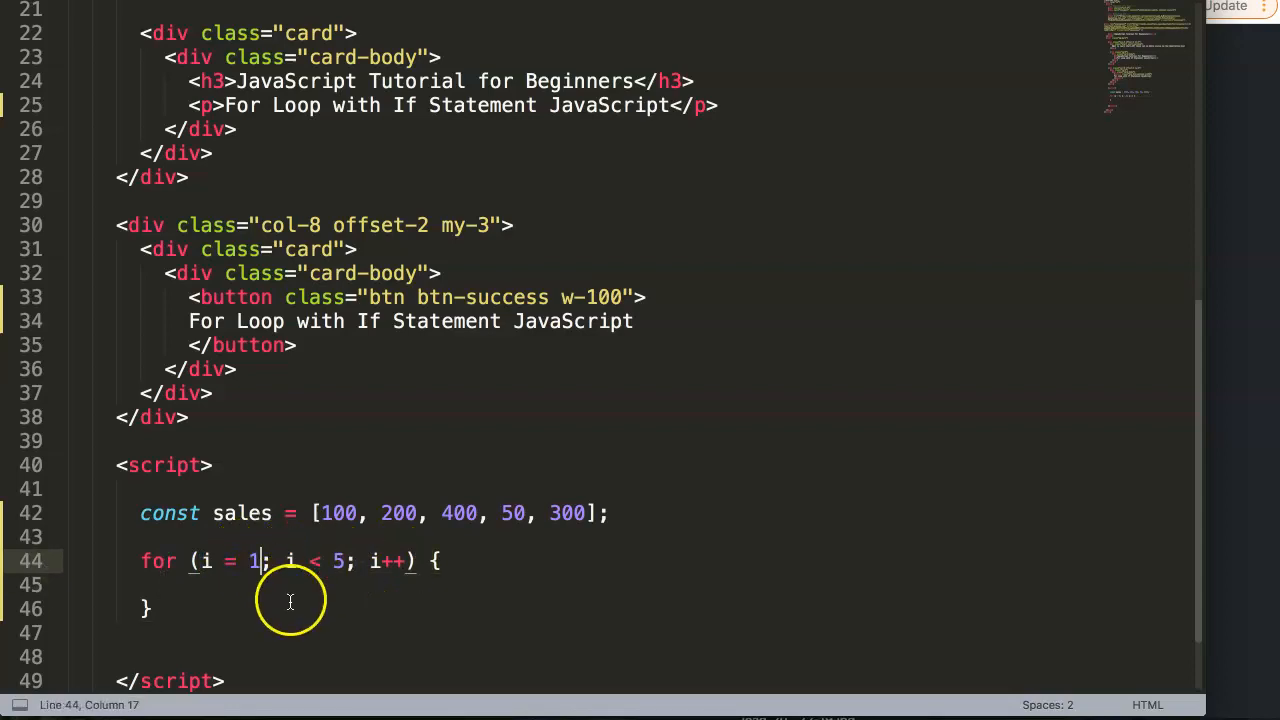
{"action": "double_click", "coordinate": [252, 560]}
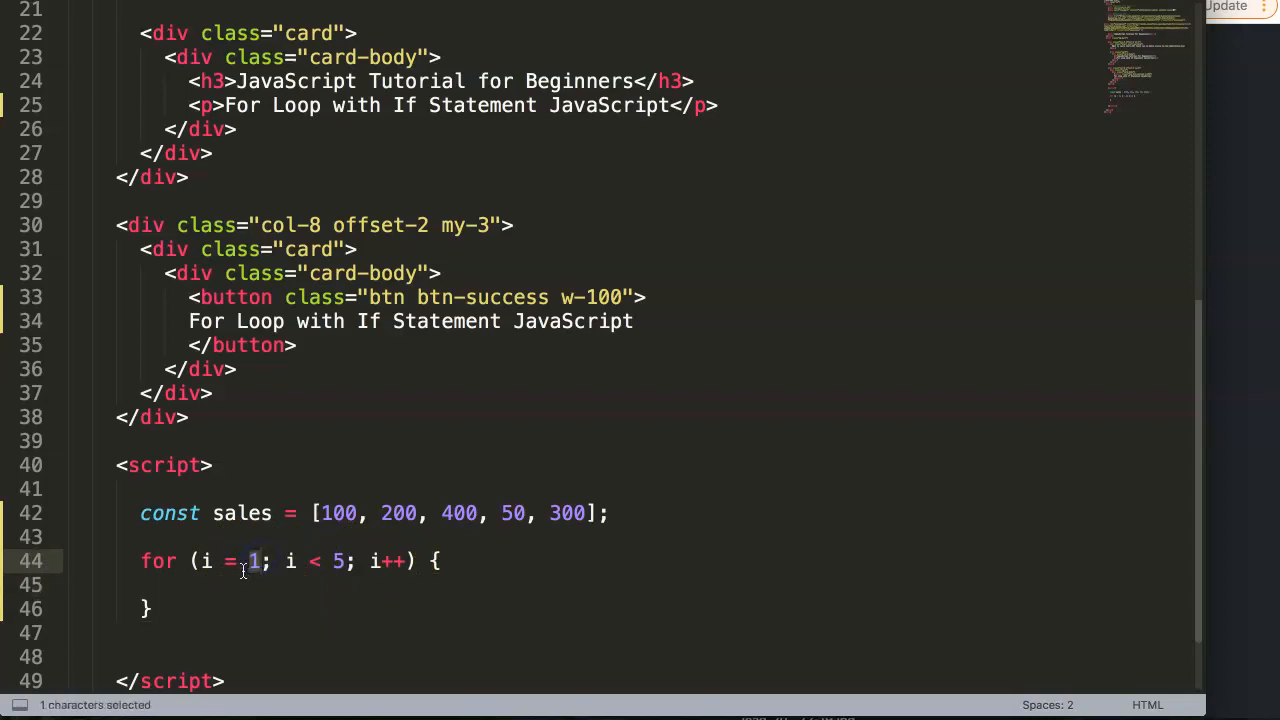
{"action": "left_click", "coordinate": [300, 584]}
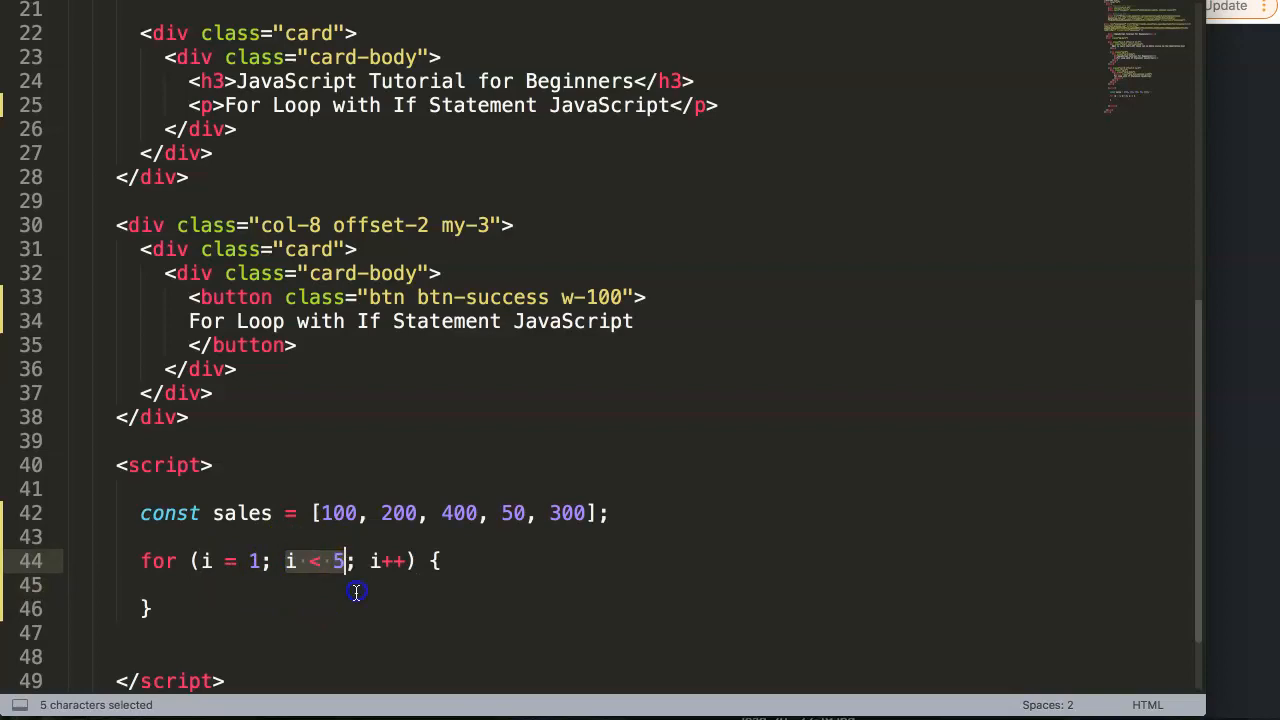
{"action": "key", "text": "enter"}
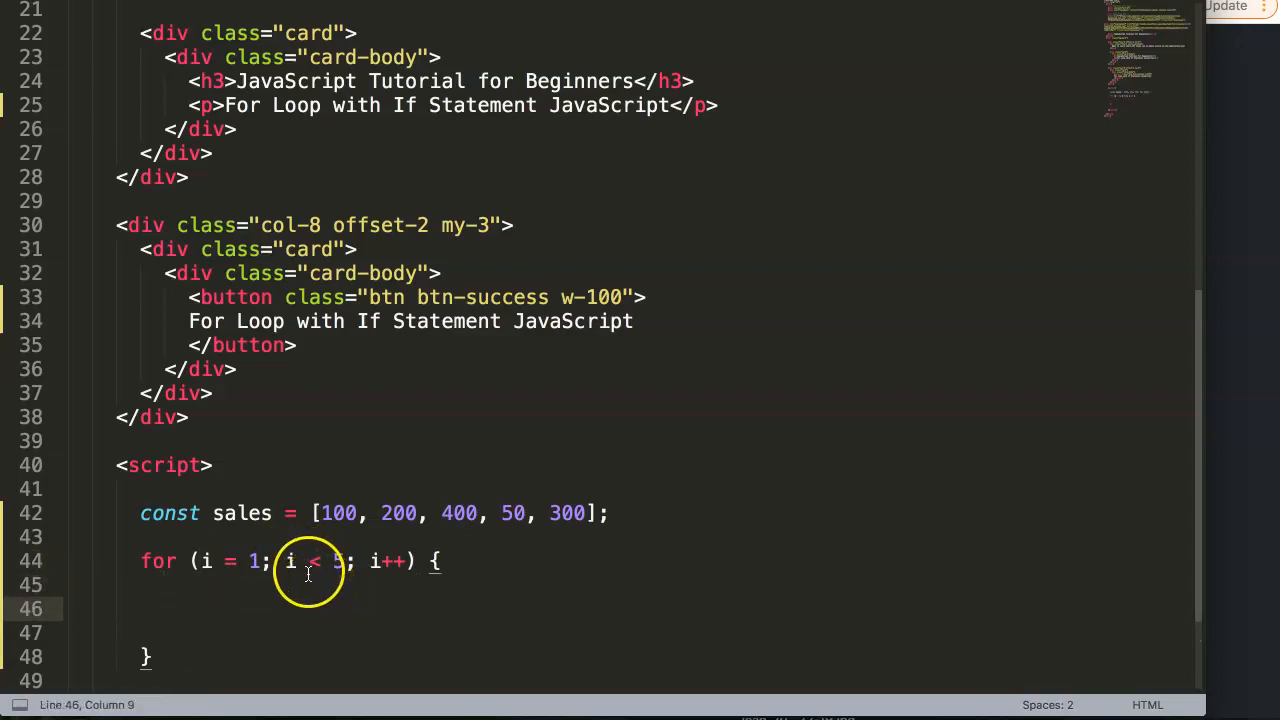
Add the condition if (sales[i] < 100) inside the loop body
{"action": "type", "text": "if("}
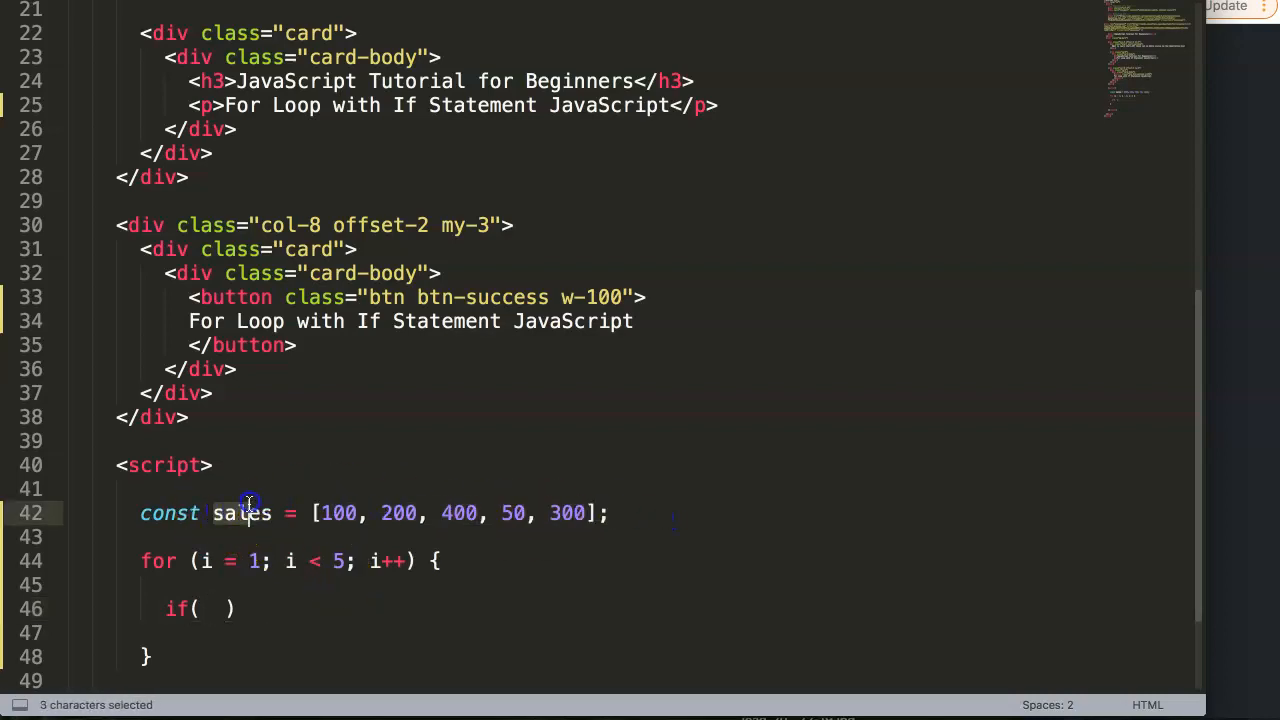
{"action": "left_click", "coordinate": [196, 608]}
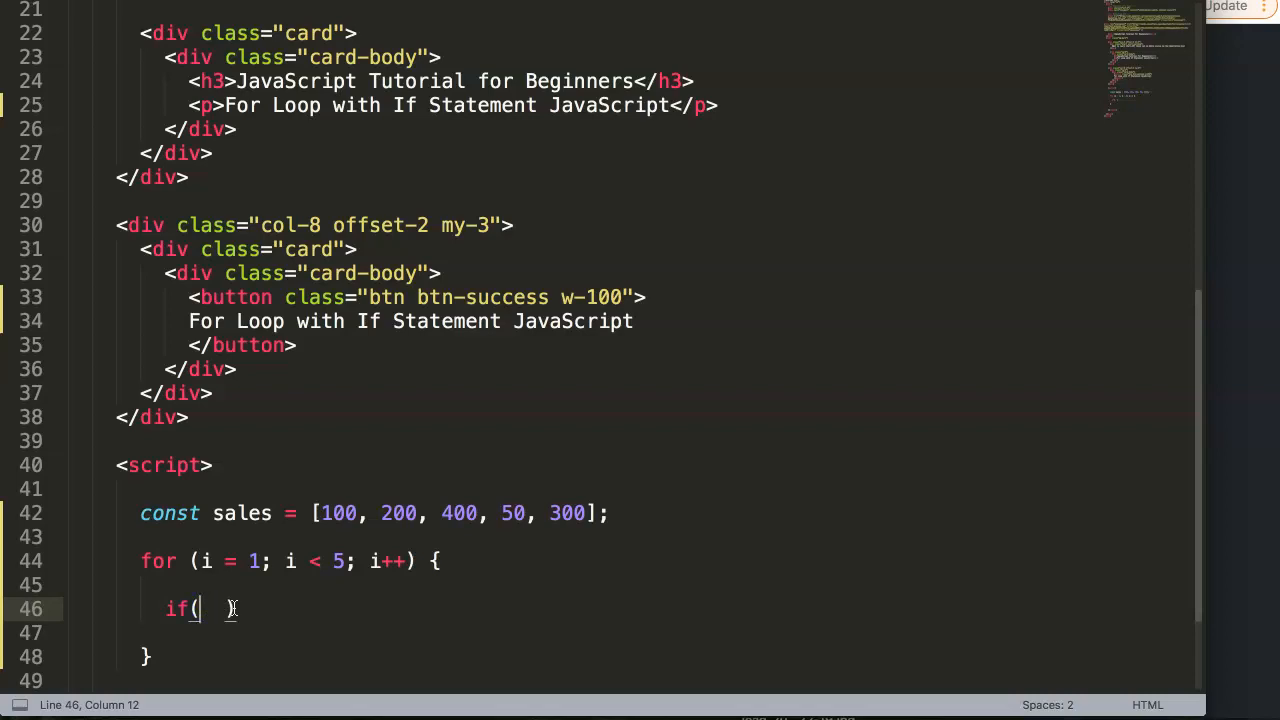
{"action": "type", "text": "sales[]"}
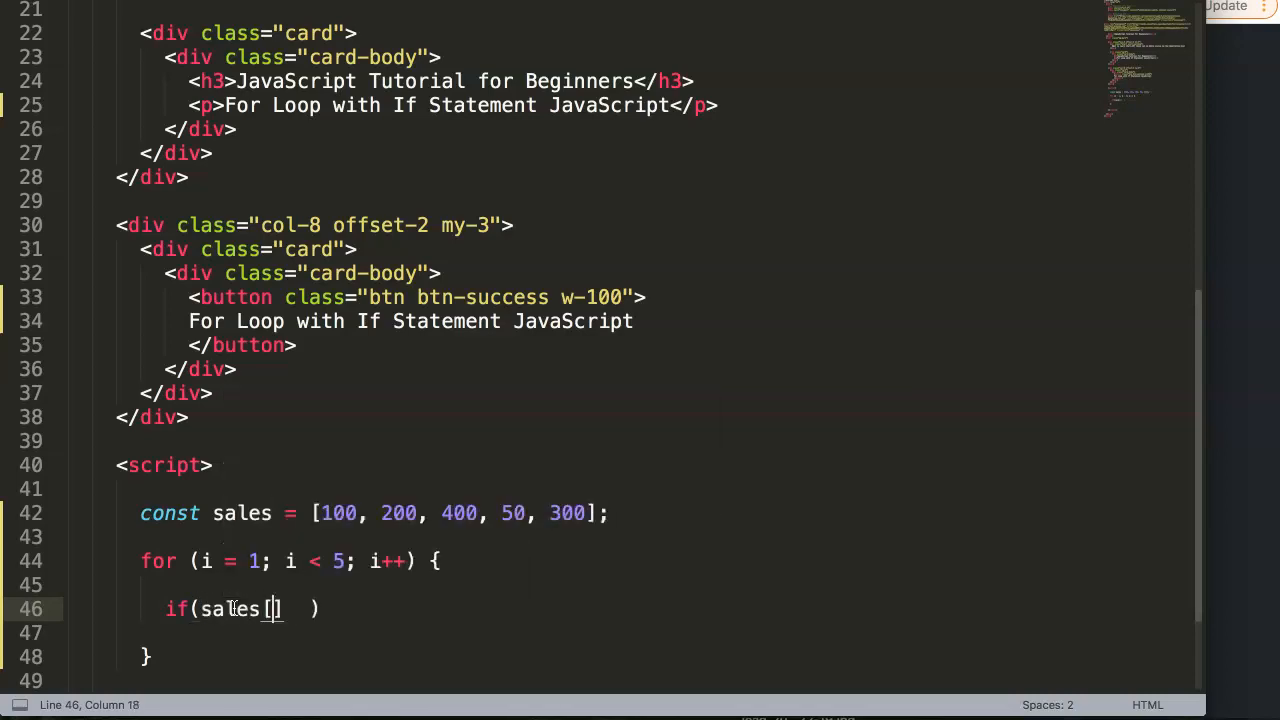
{"action": "type", "text": "i"}
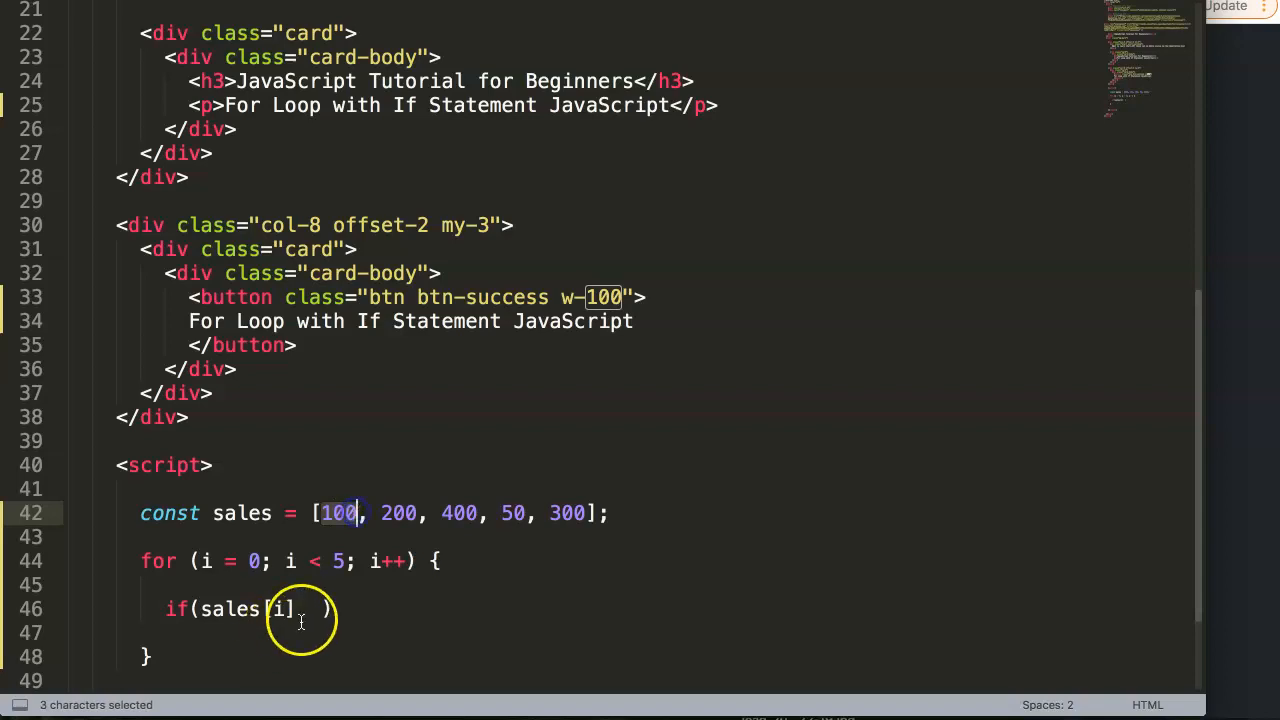
{"action": "type", "text": "=="}
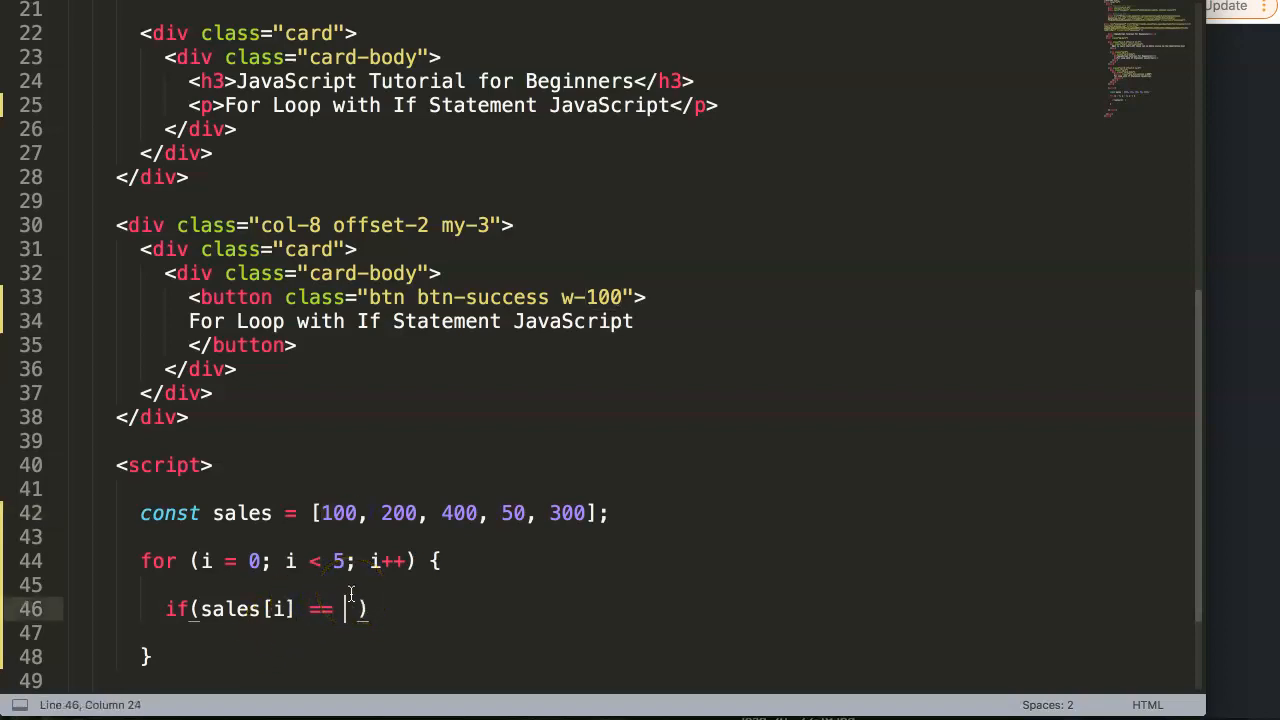
{"action": "key", "text": "Backspace"}
{"action": "type", "text": "<"}
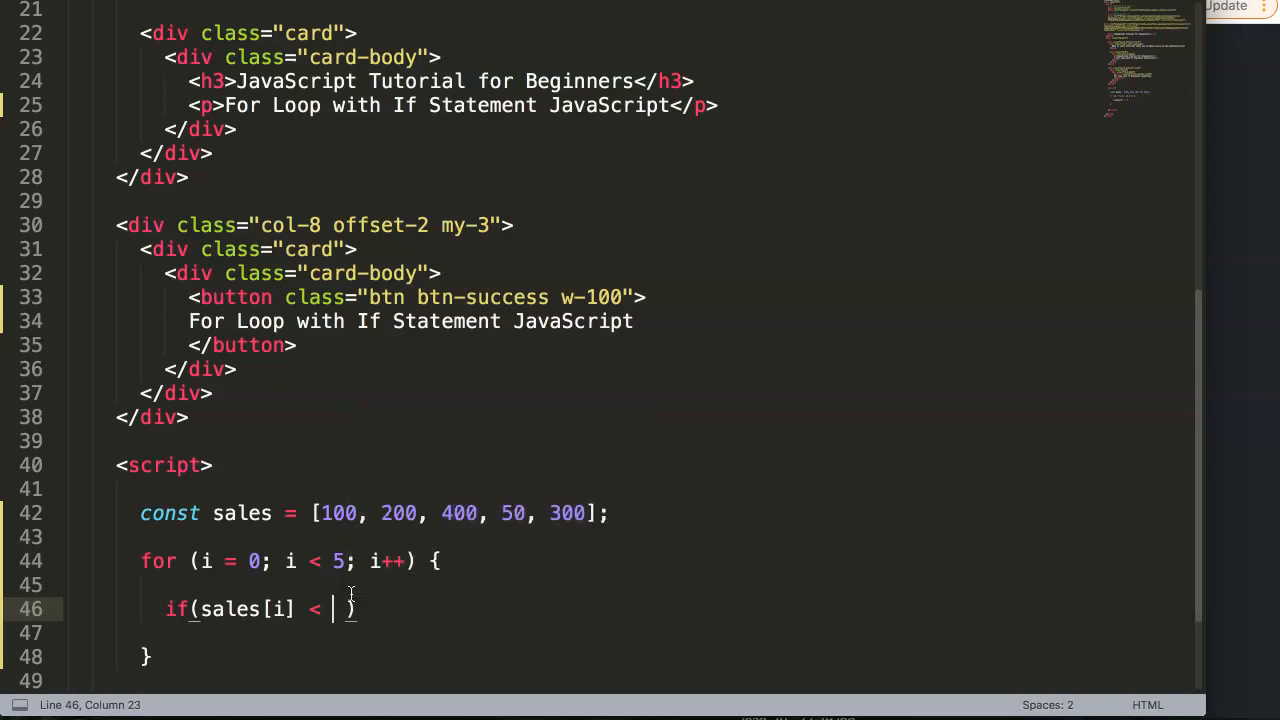
{"action": "type", "text": "100"}
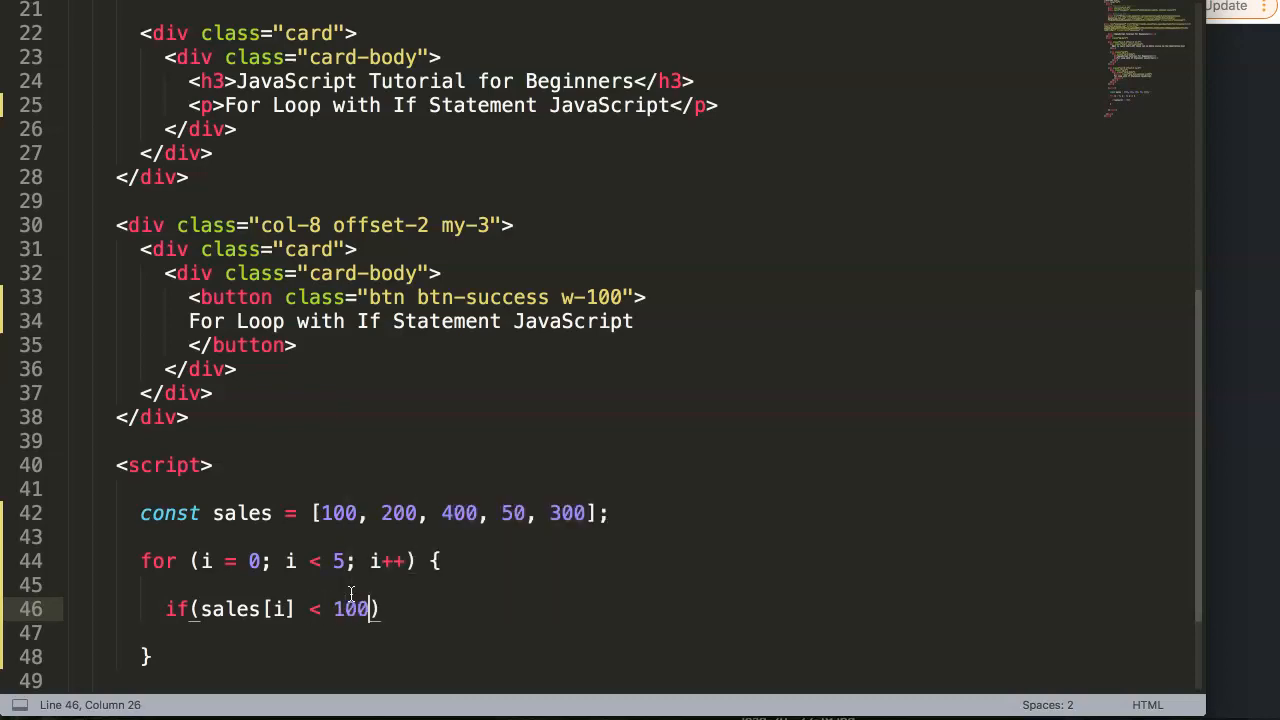
{"action": "type", "text": "\" \""}
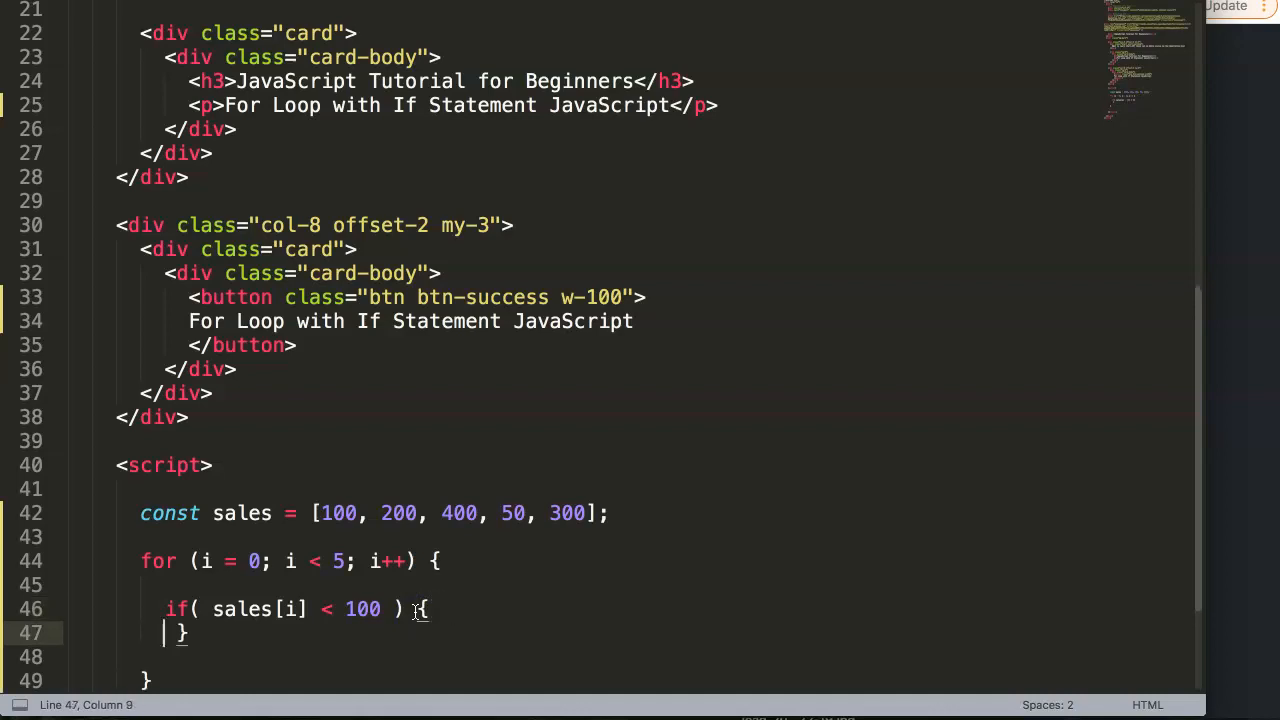
Start a console.log('Sales are low!') call inside the if block
{"action": "key", "text": "Enter"}
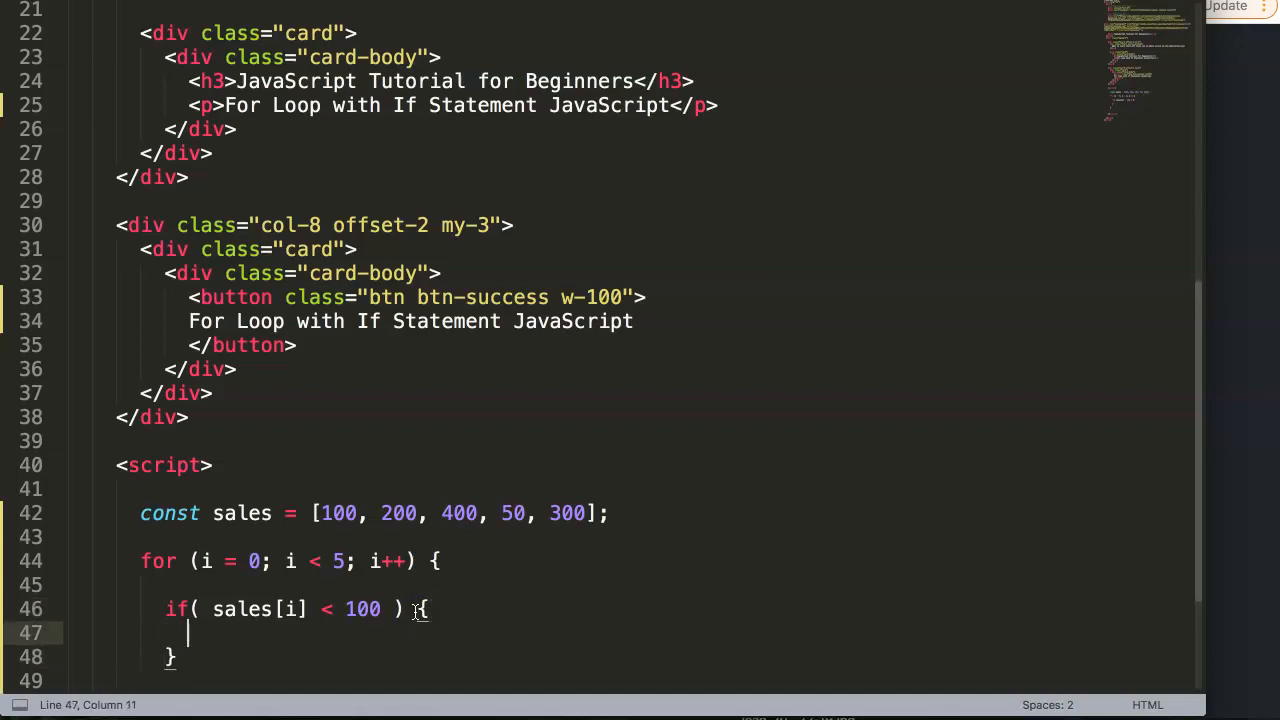
{"action": "type", "text": "col"}
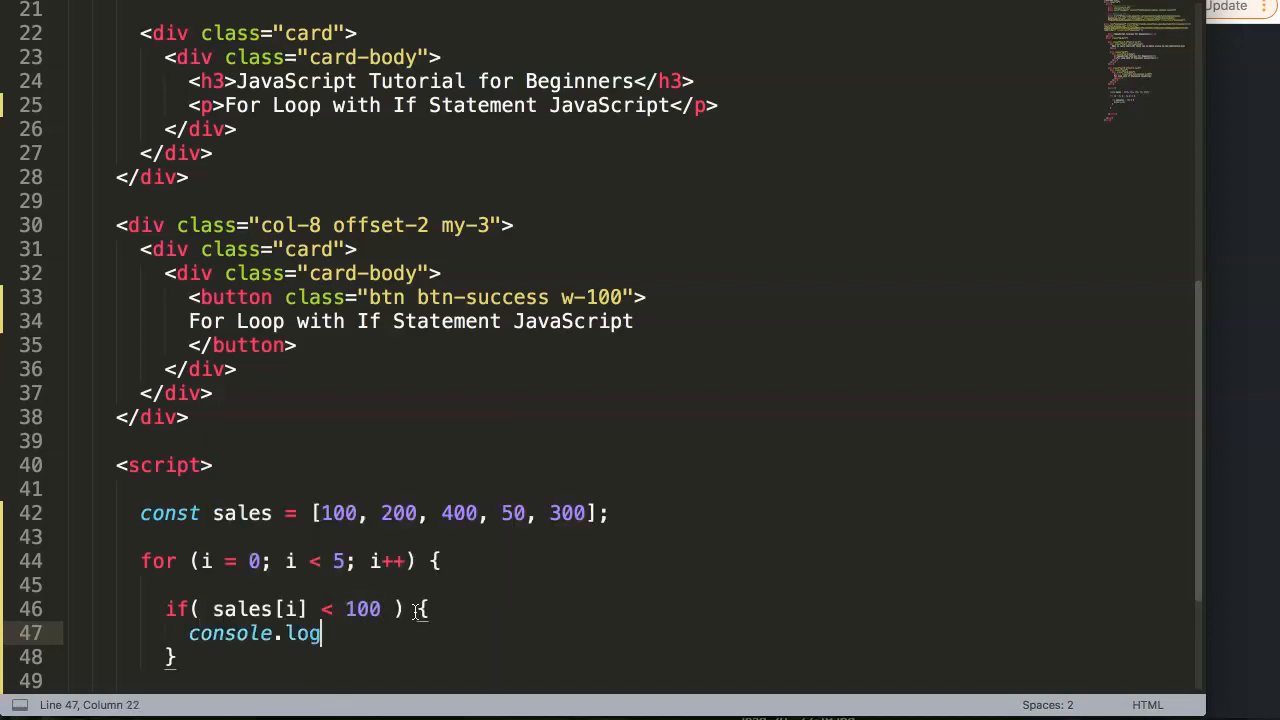
{"action": "type", "text": "()"}
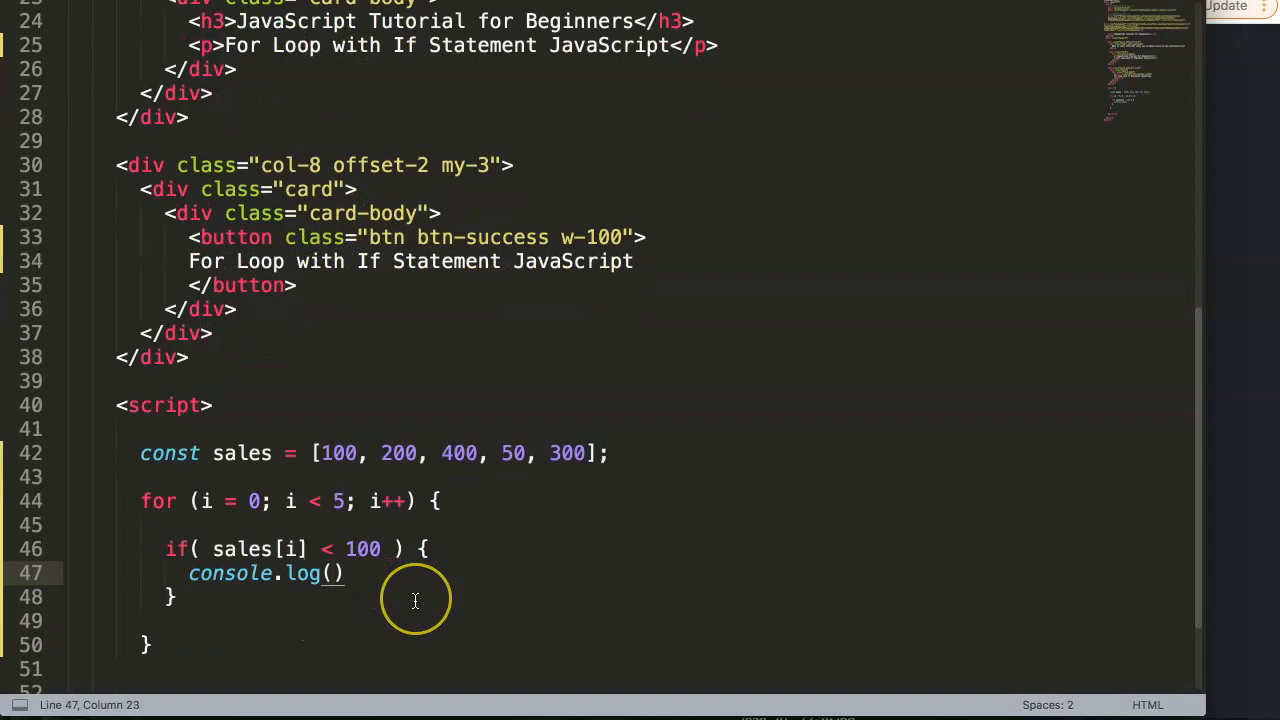
{"action": "type", "text": "Sales are low!'"}
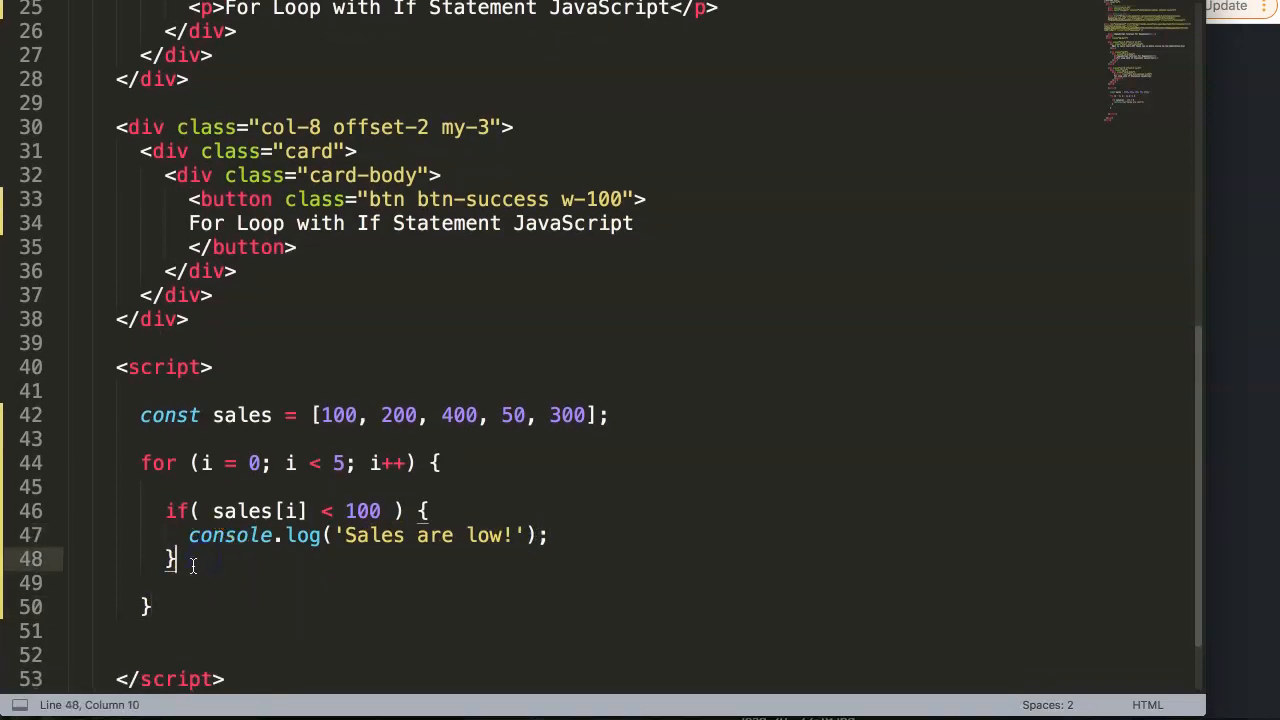
Change the second sales value to 99 and filter the Chrome console to user-logged messages
{"action": "left_click", "coordinate": [210, 568]}
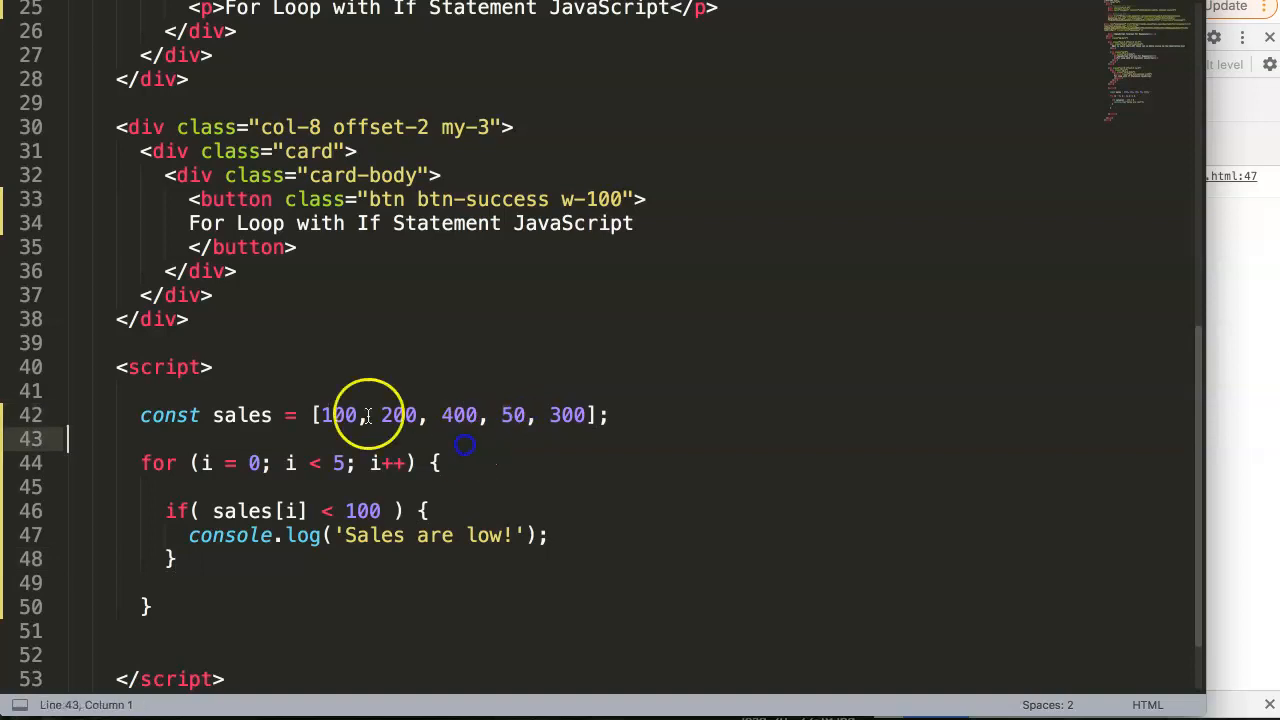
{"action": "double_click", "coordinate": [398, 414]}
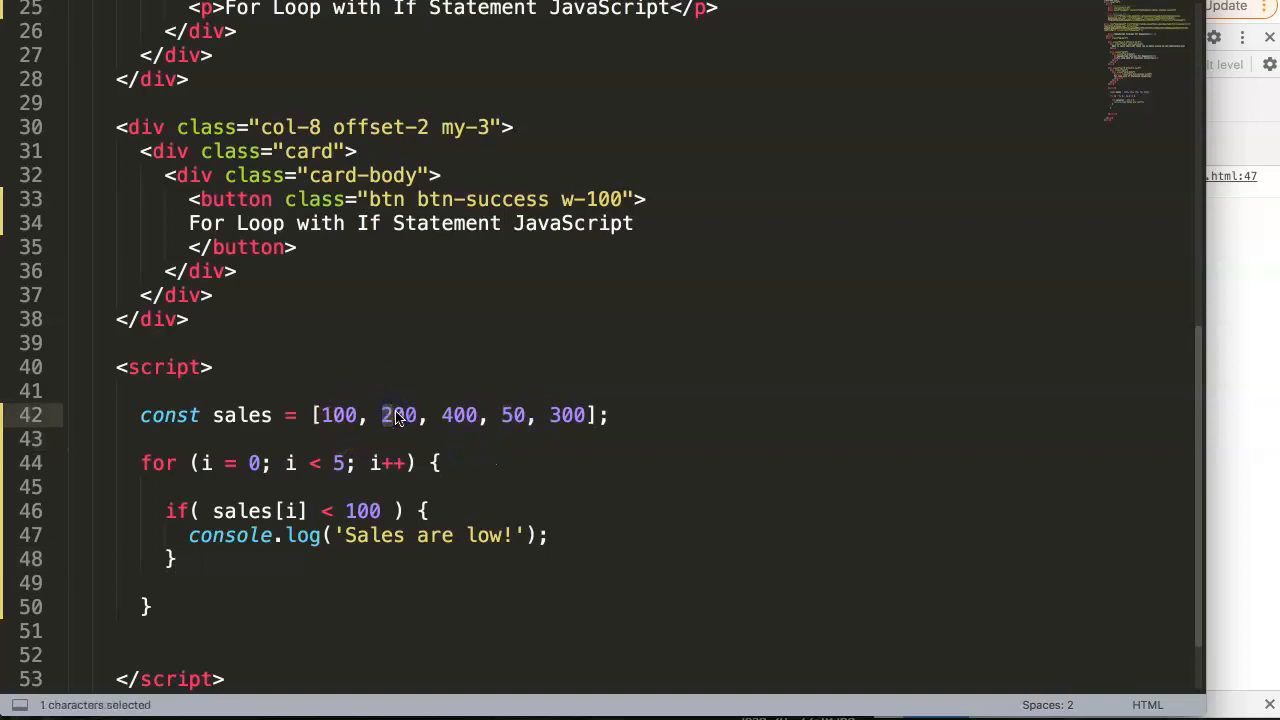
{"action": "type", "text": "99"}
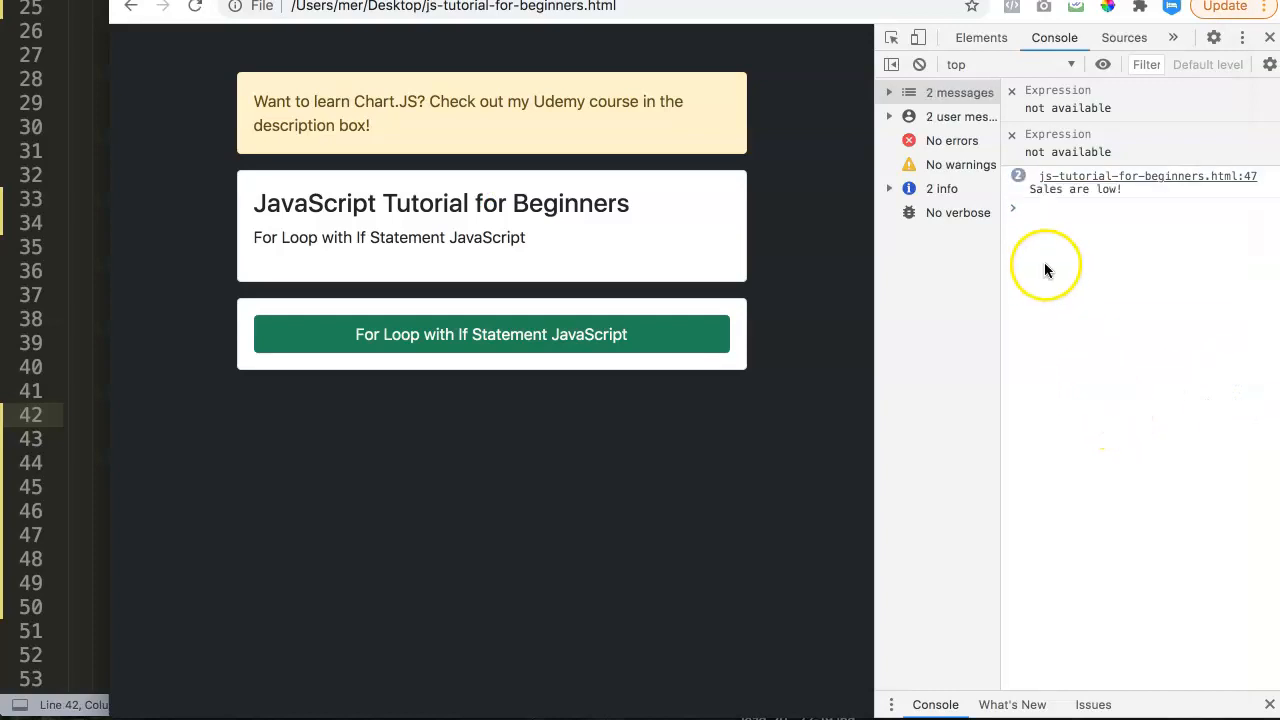
{"action": "mouse_move", "coordinate": [1032, 192]}
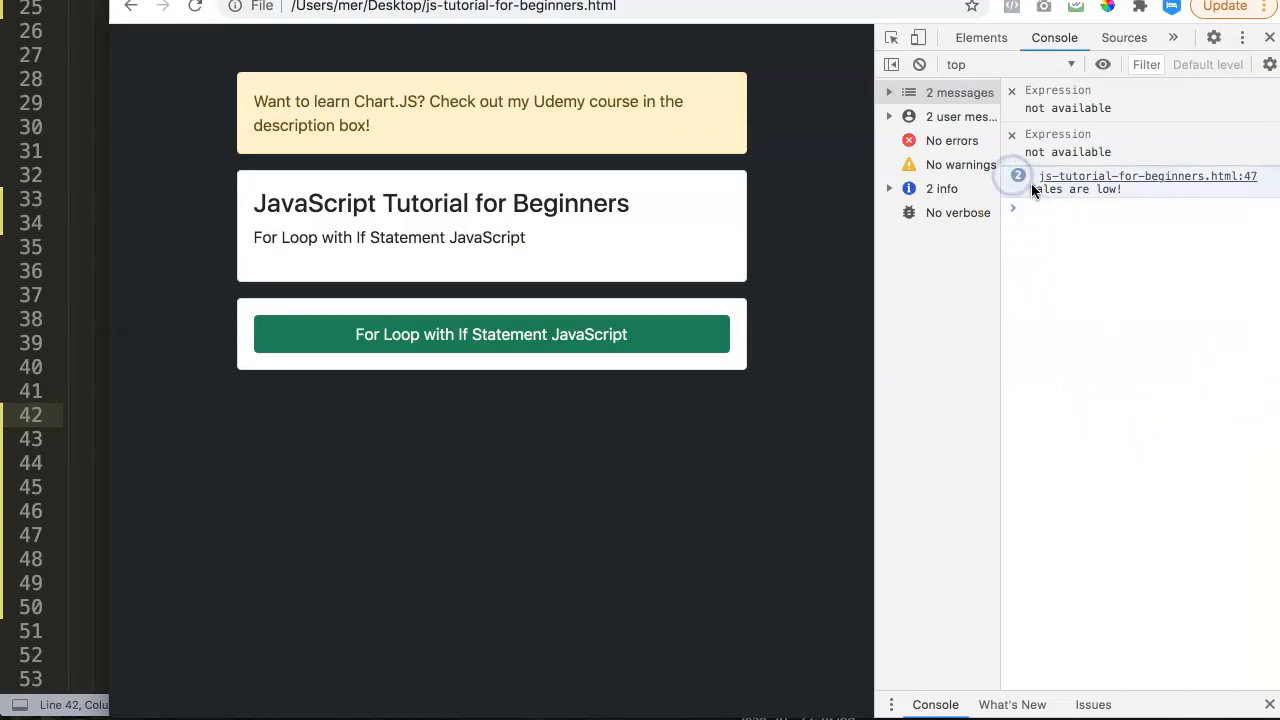
{"action": "mouse_move", "coordinate": [888, 116]}
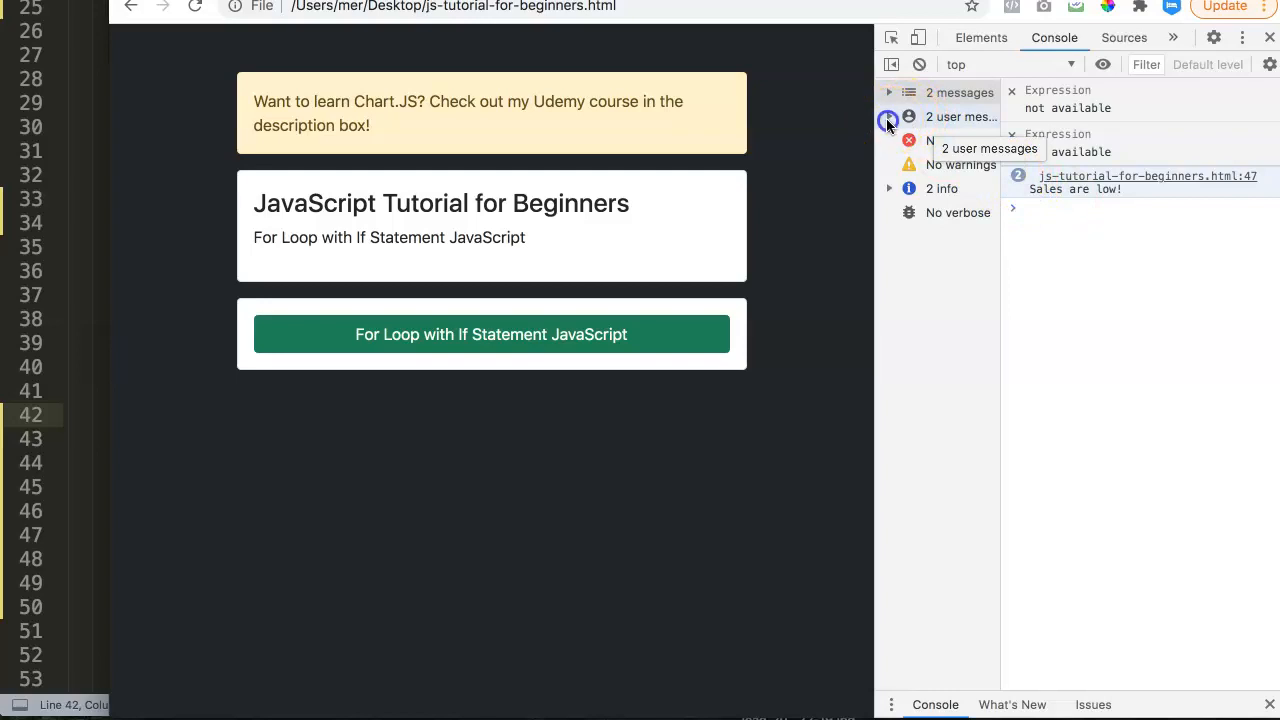
{"action": "left_click", "coordinate": [888, 116]}
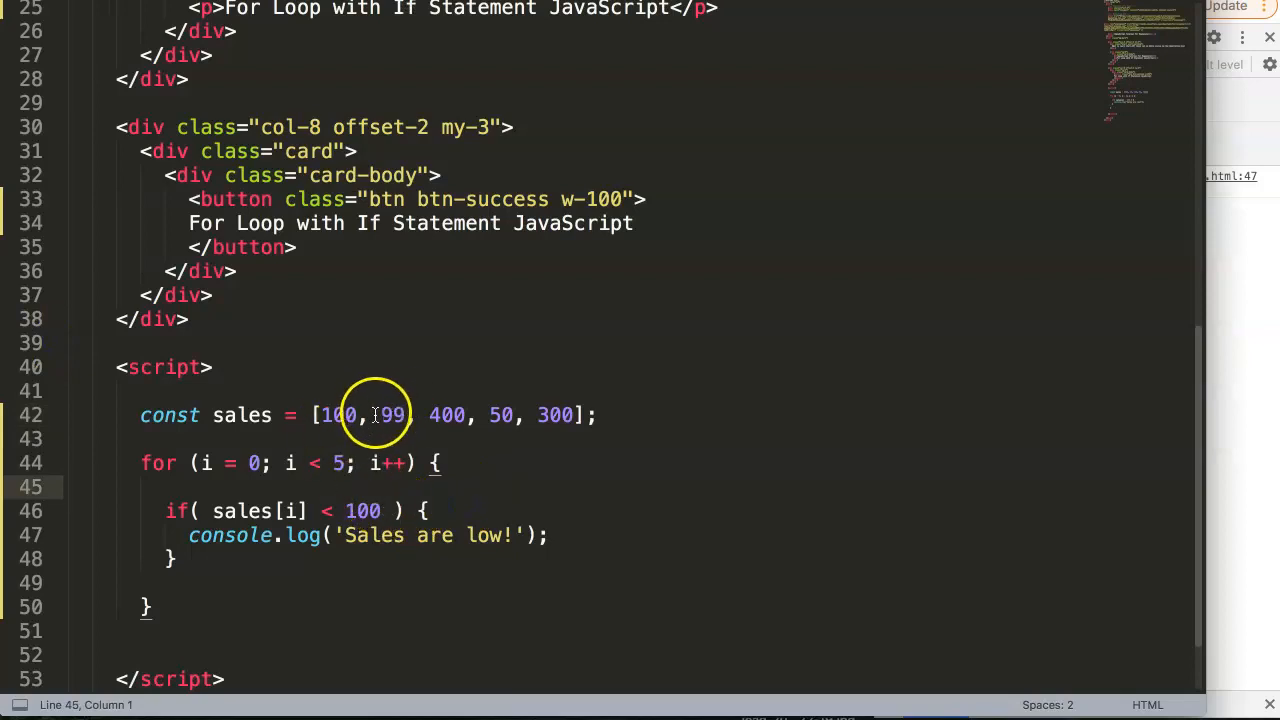
Make the log print sales[i] + ' Sales are low!' with a leading space in the string
{"action": "left_click_drag", "start_coordinate": [382, 414], "coordinate": [464, 414]}
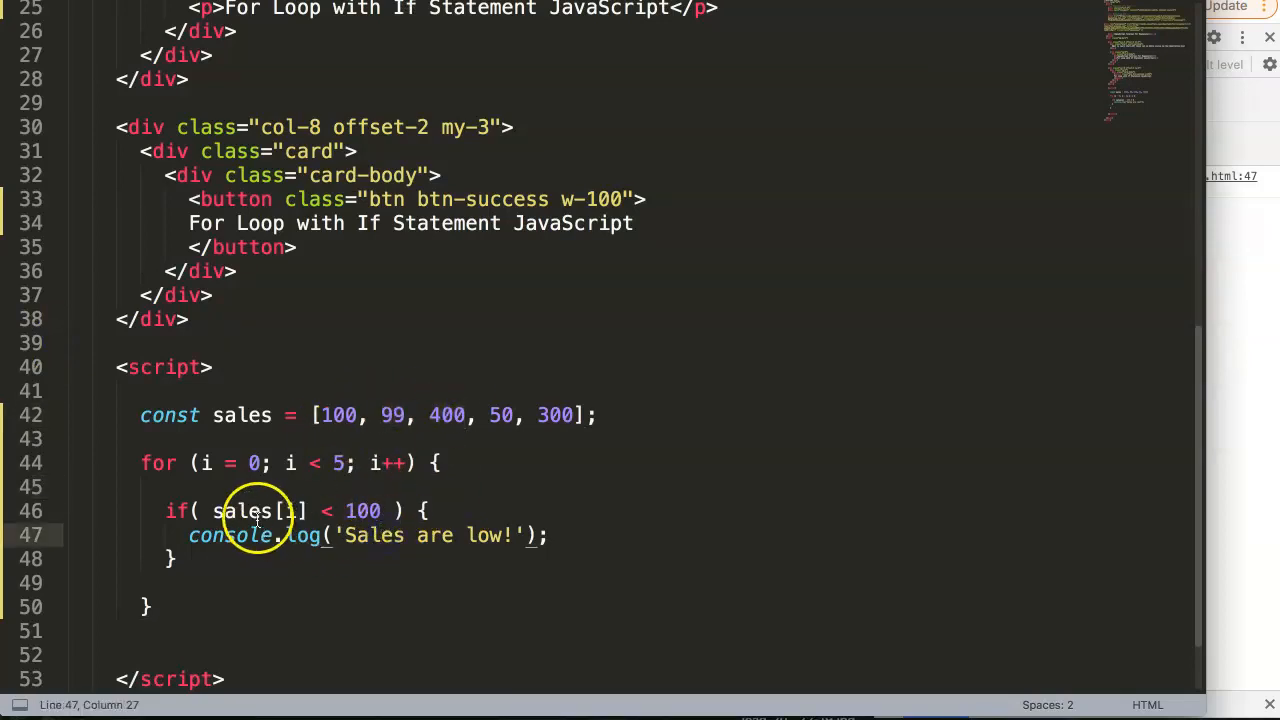
{"action": "left_click", "coordinate": [344, 536]}
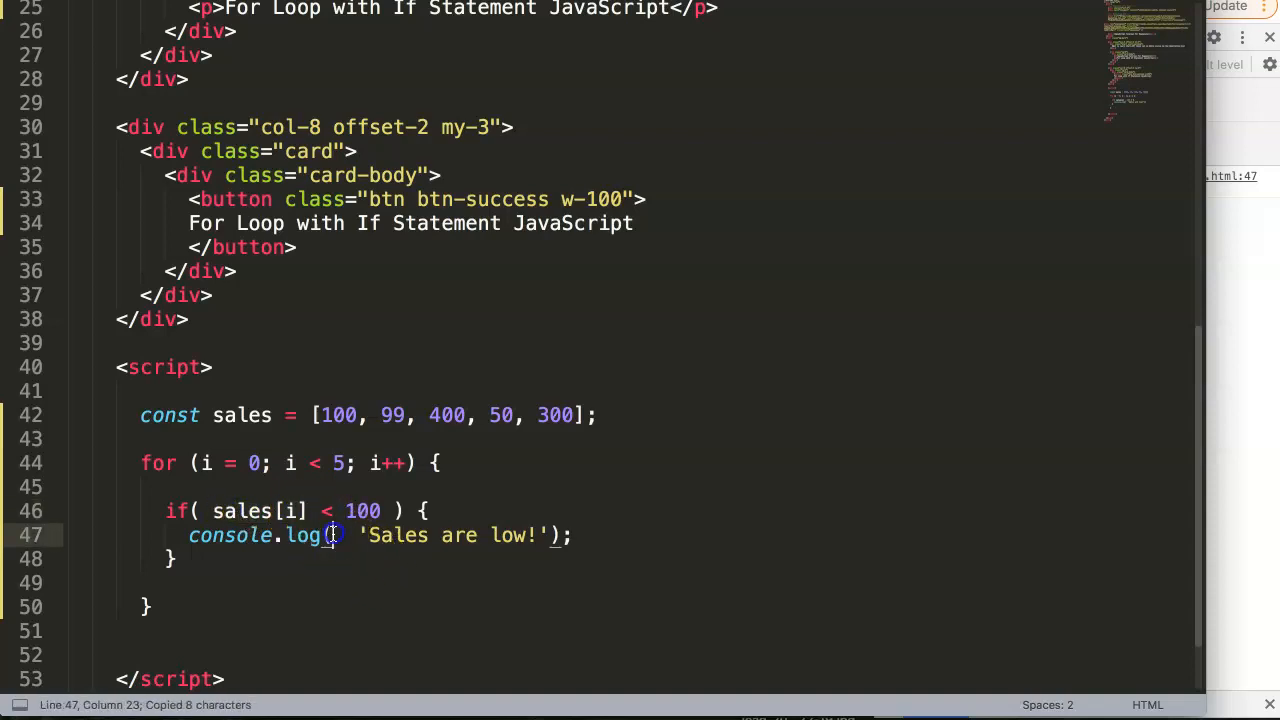
{"action": "type", "text": "sales[i]"}
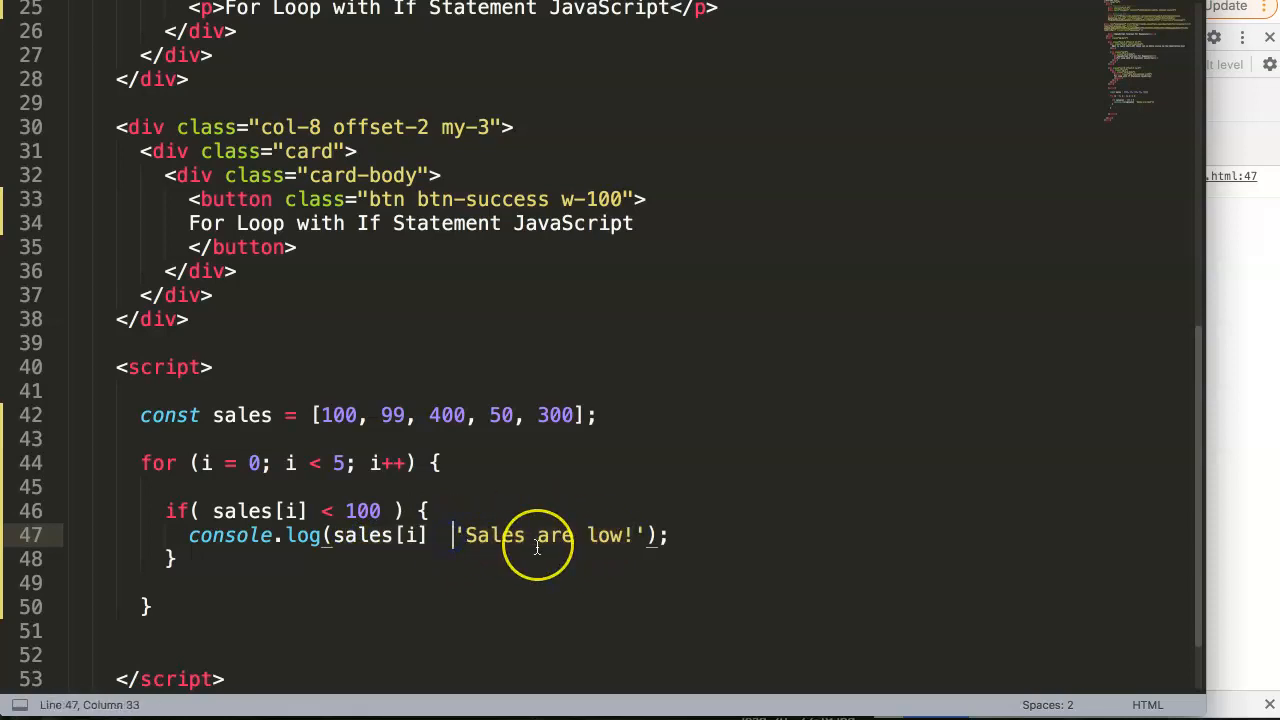
{"action": "type", "text": "+"}
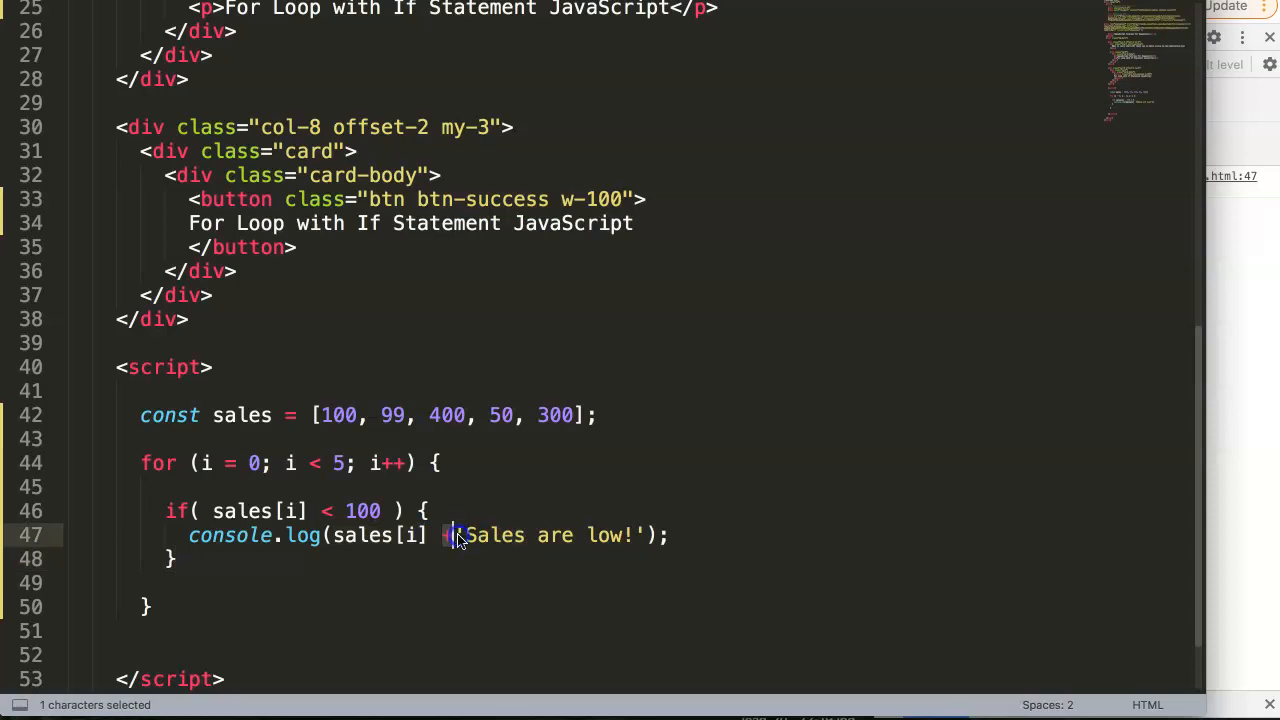
{"action": "left_click_drag", "start_coordinate": [456, 536], "coordinate": [572, 536]}
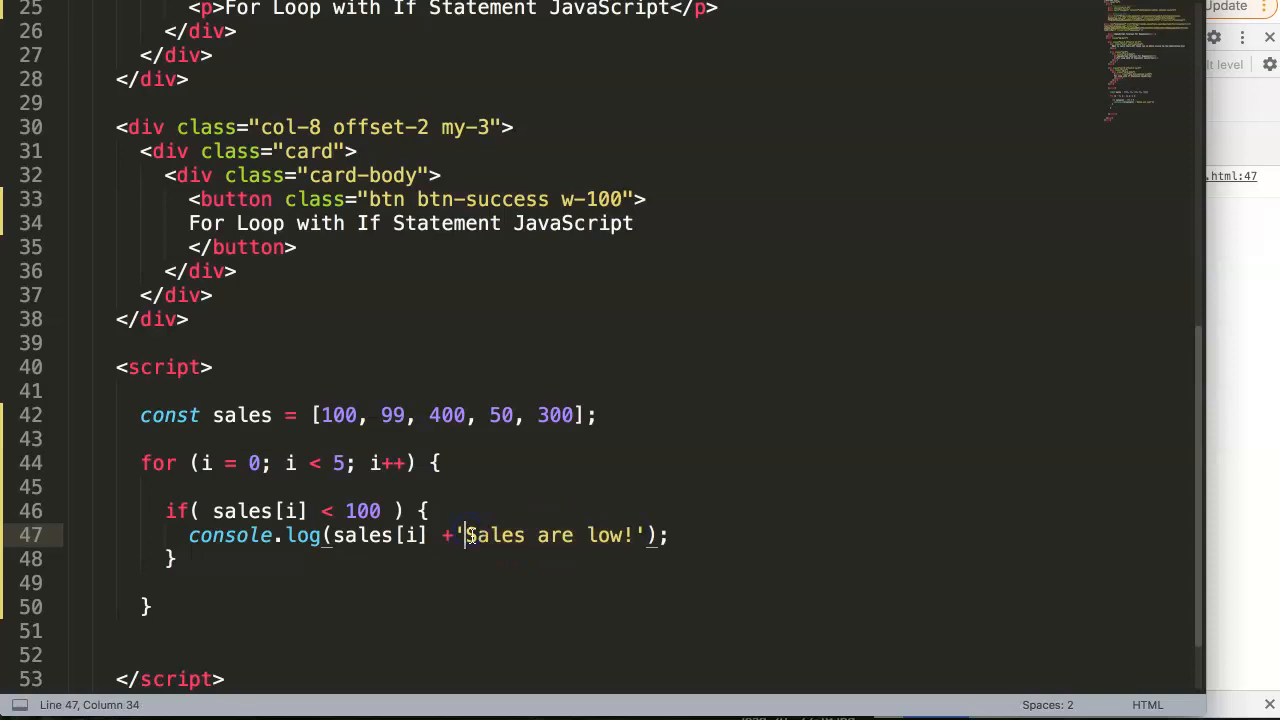
{"action": "type", "text": "\" \""}
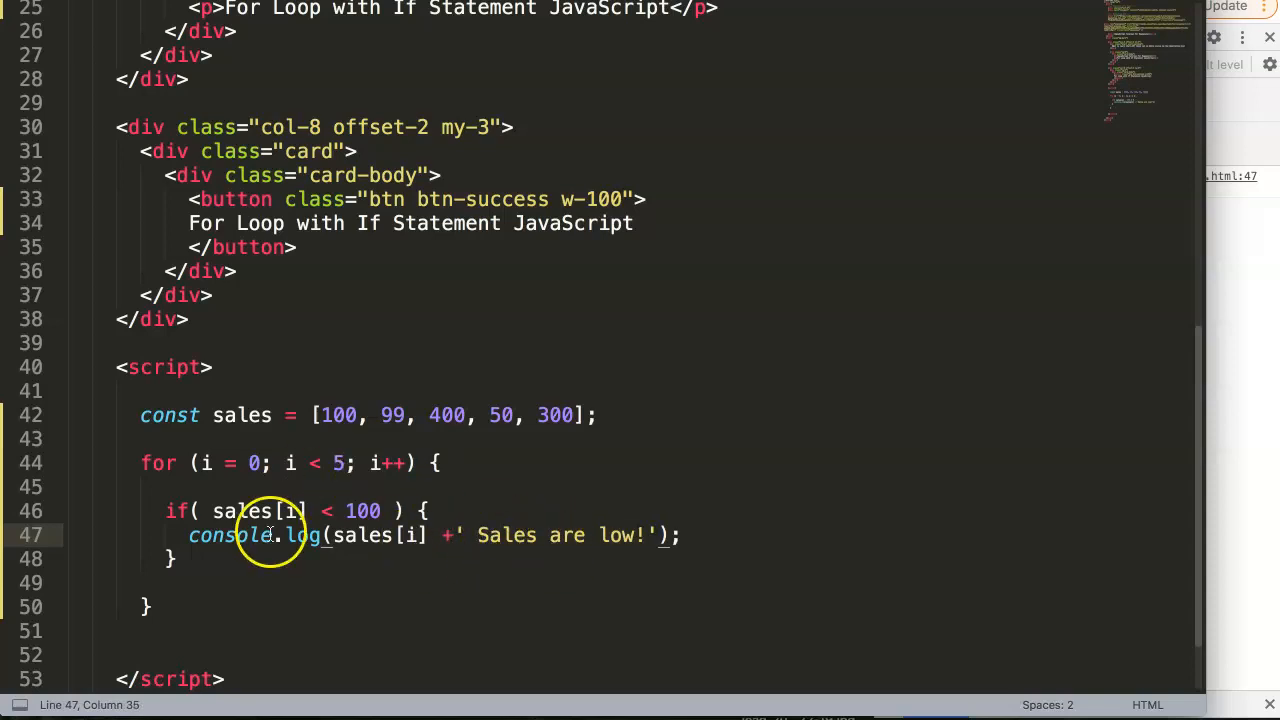
{"action": "mouse_move", "coordinate": [448, 544]}
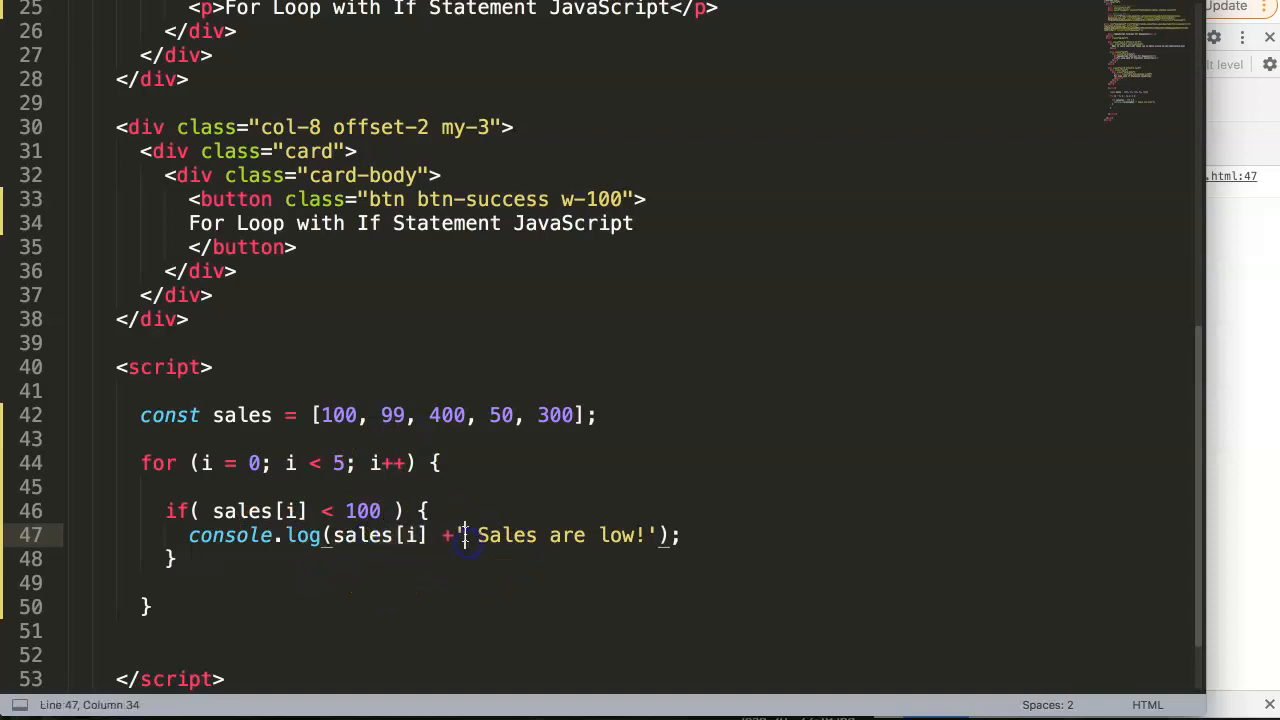
{"action": "left_click_drag", "start_coordinate": [464, 536], "coordinate": [656, 536]}
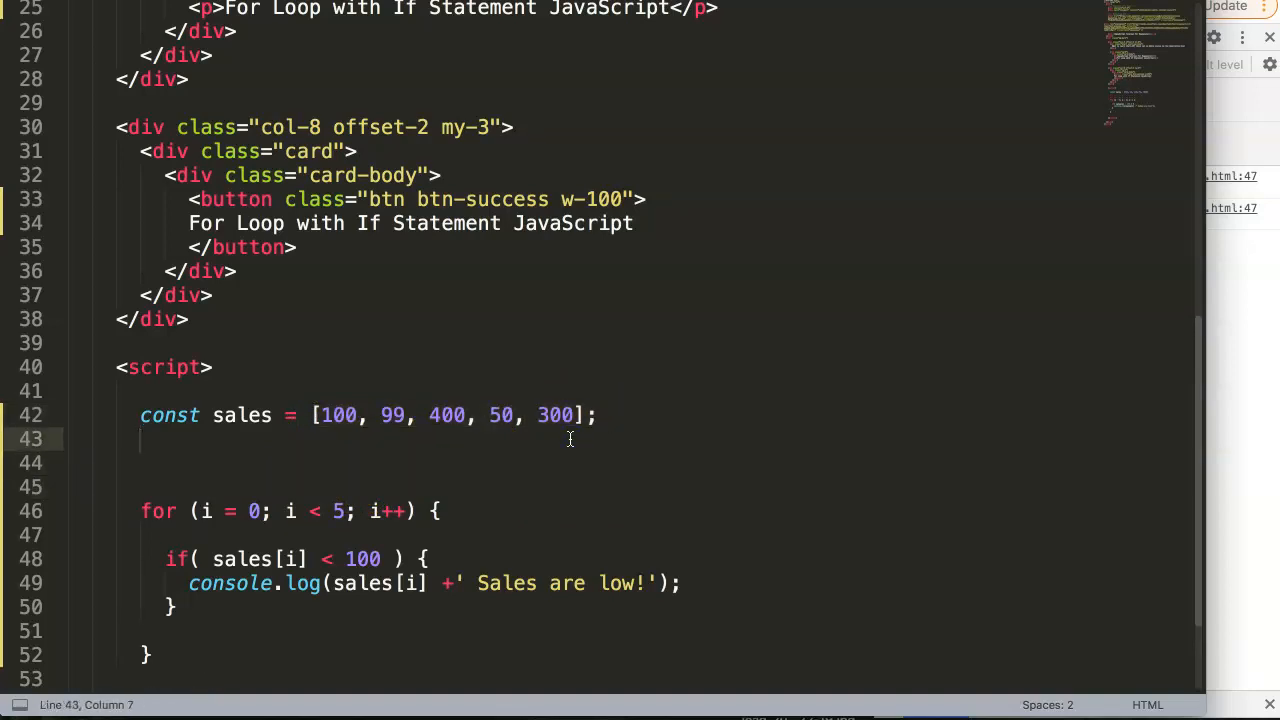
Append three more values to the sales array after 300
{"action": "type", "text": ","}
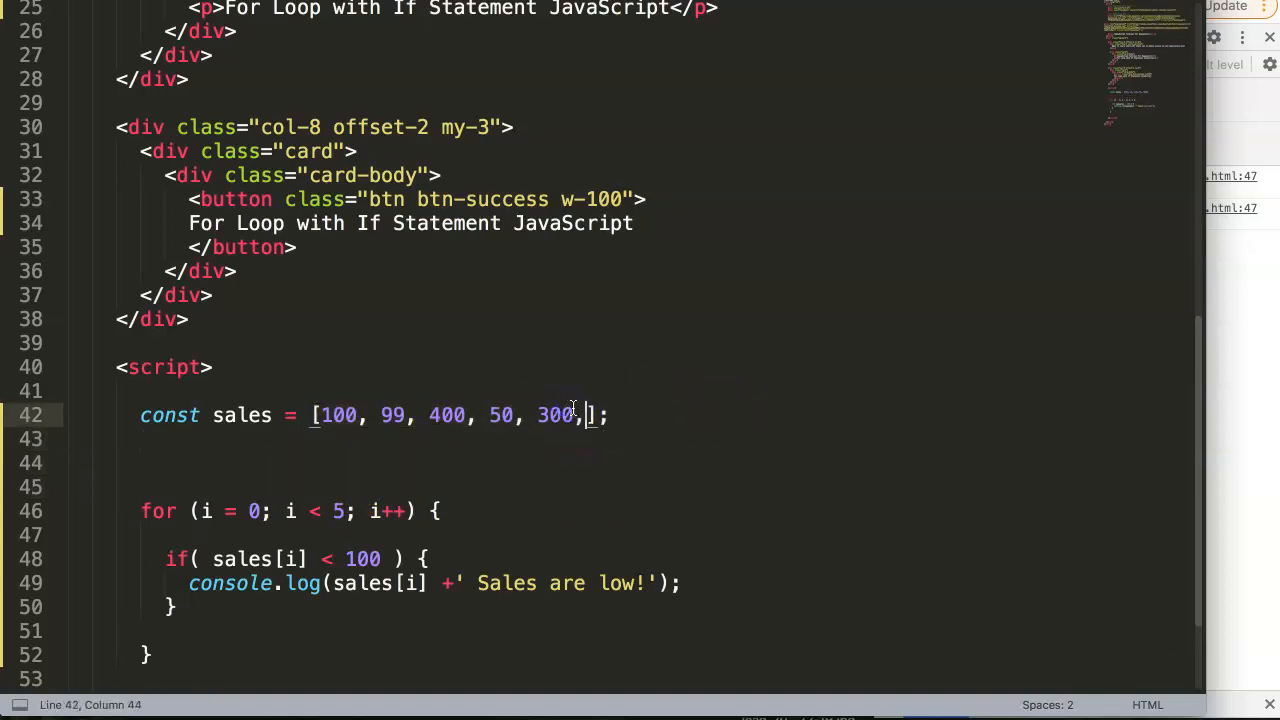
{"action": "type", "text": "99, 99"}
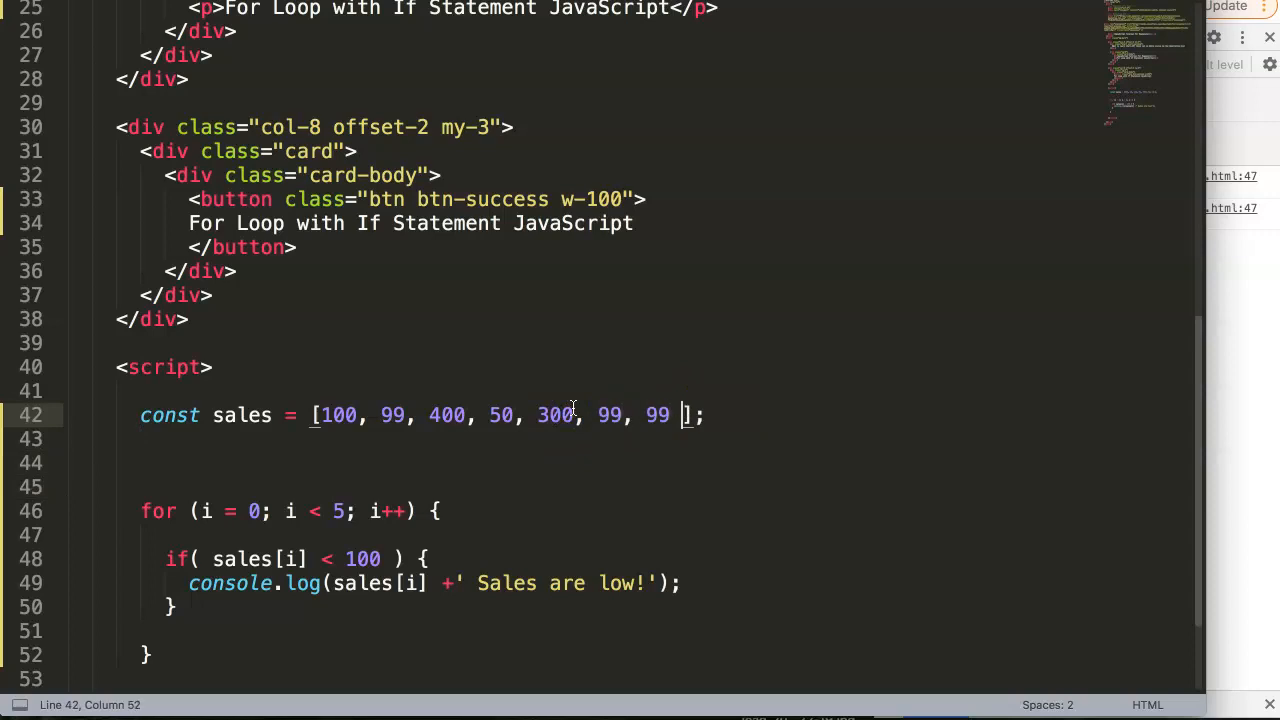
{"action": "type", "text": ", 99"}
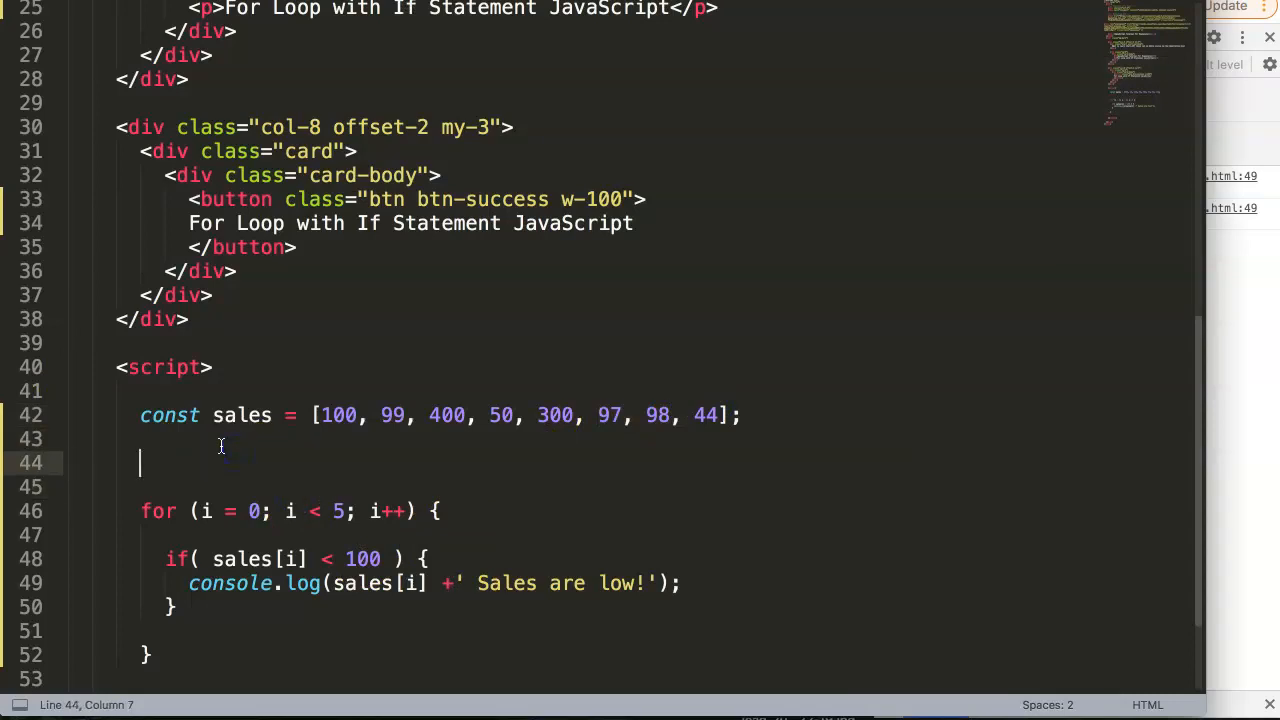
Add a sales.length; line and set the loop condition to i < sales.length
{"action": "type", "text": "sales."}
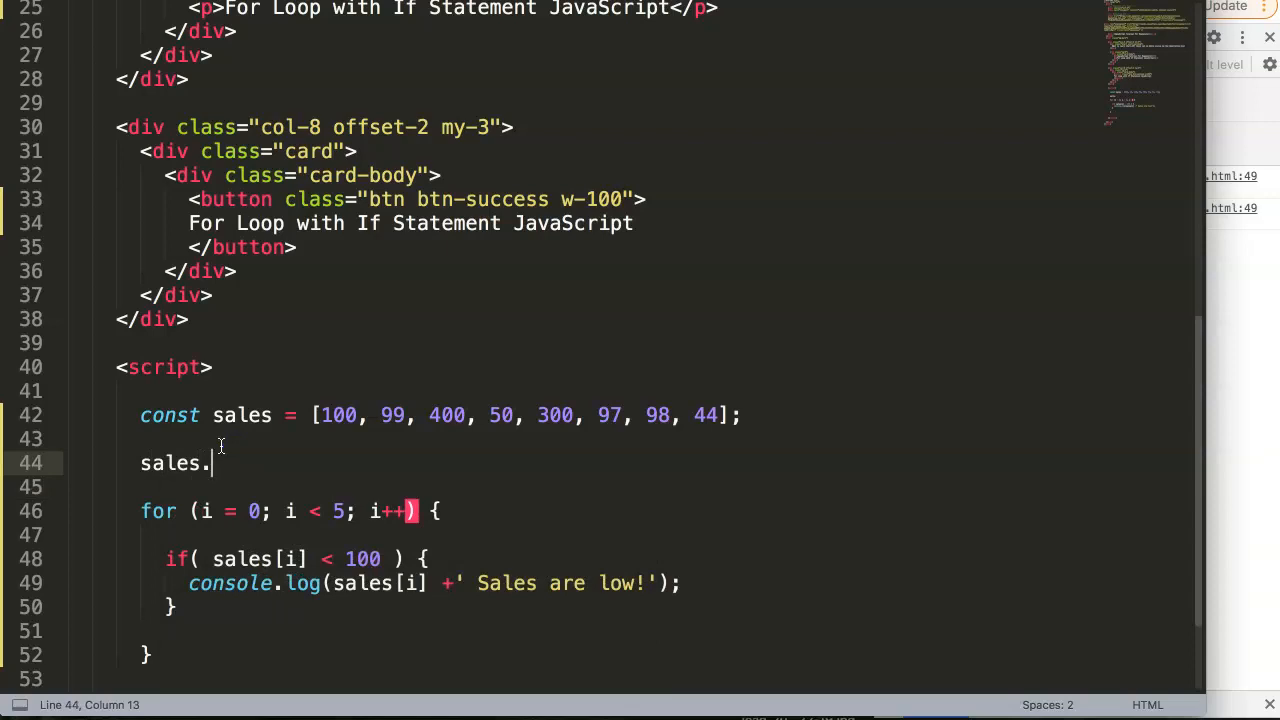
{"action": "type", "text": "le"}
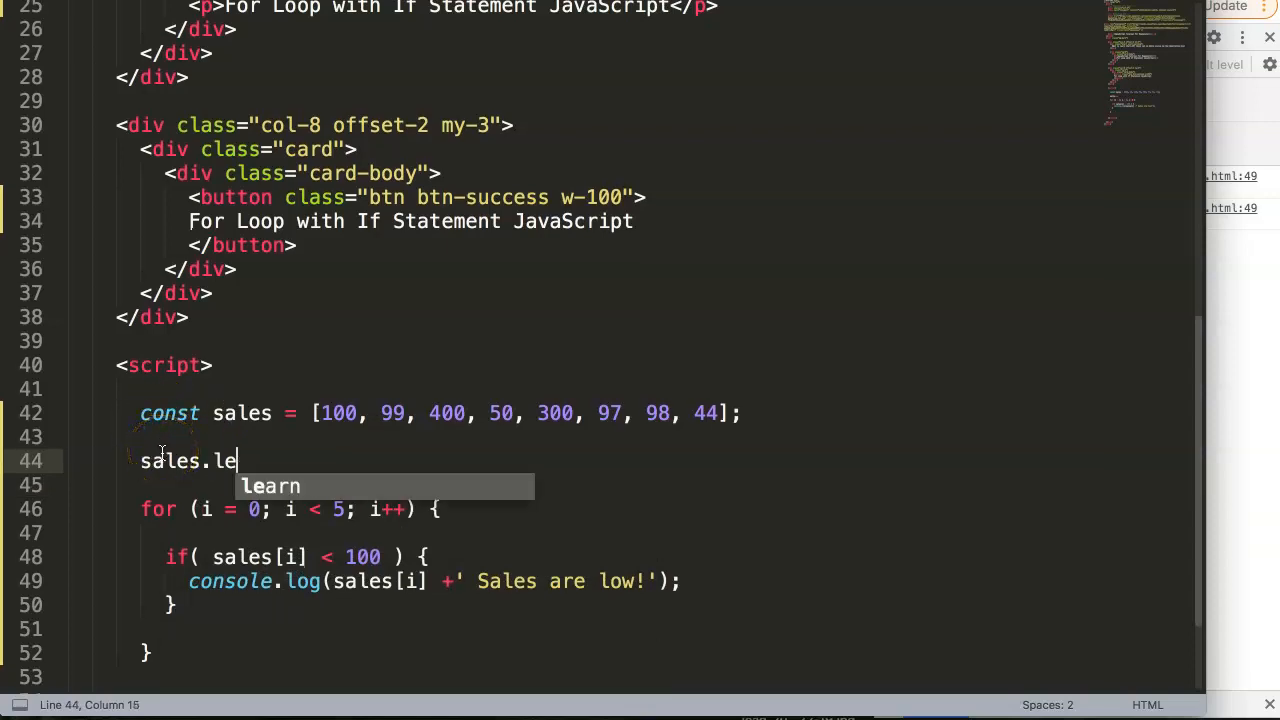
{"action": "type", "text": "ngth"}
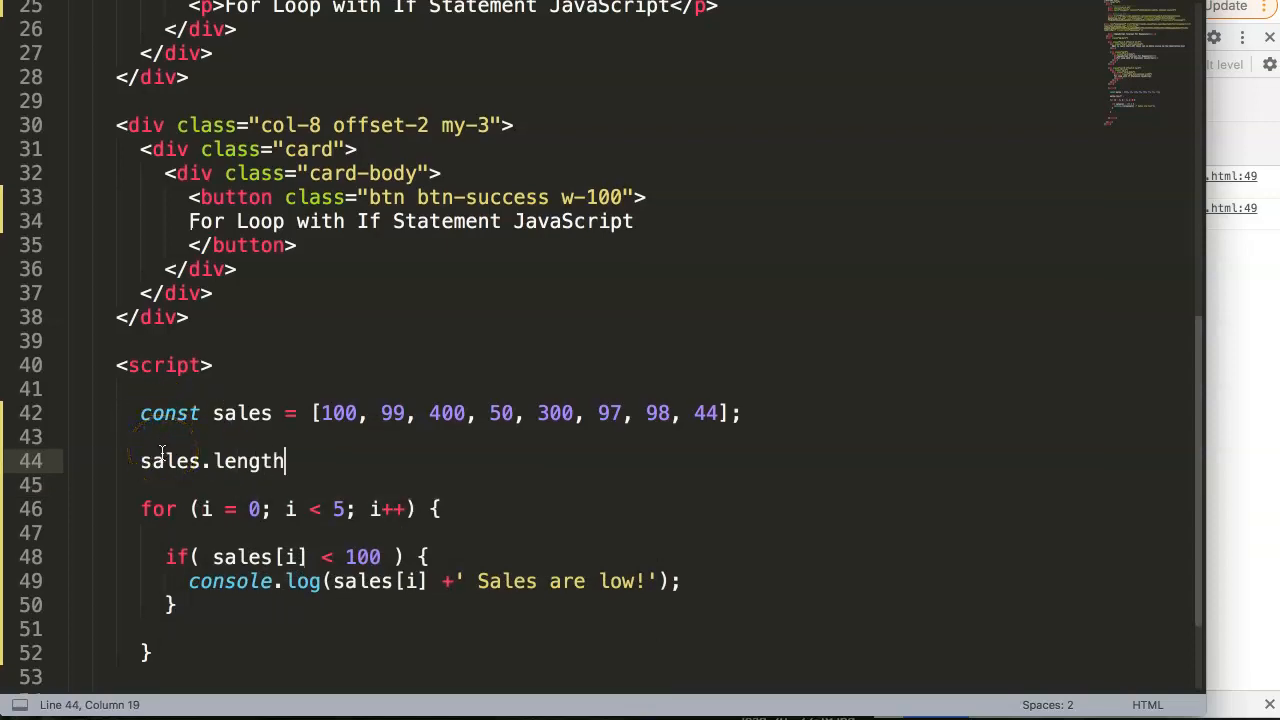
{"action": "type", "text": ";"}
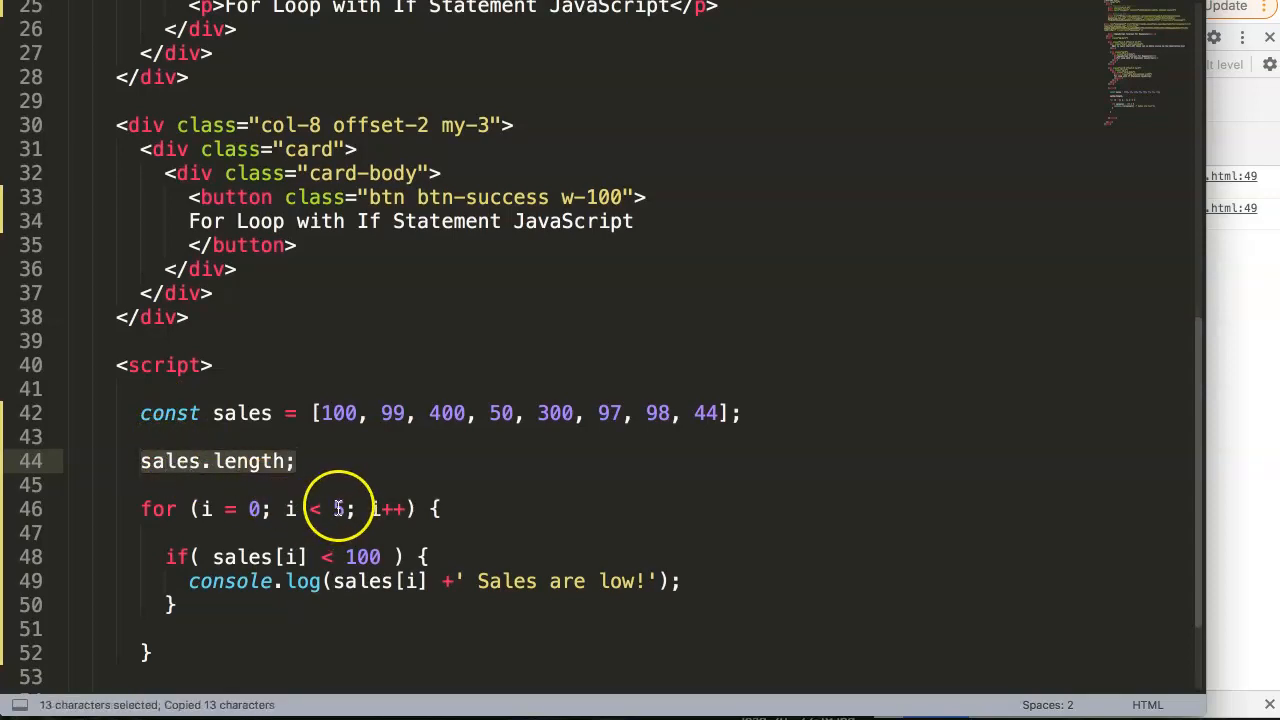
{"action": "type", "text": "sales.length"}
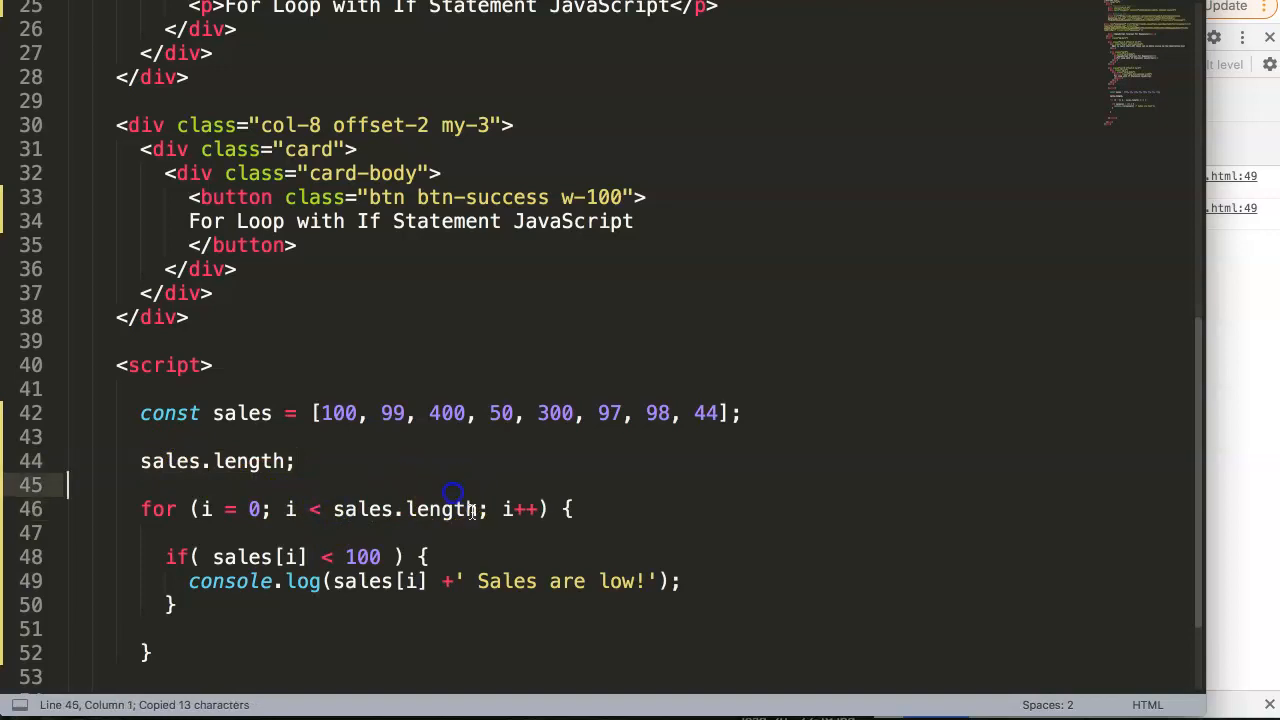
Begin wrapping the sales.length line in a console.log statement
{"action": "left_click", "coordinate": [140, 460]}
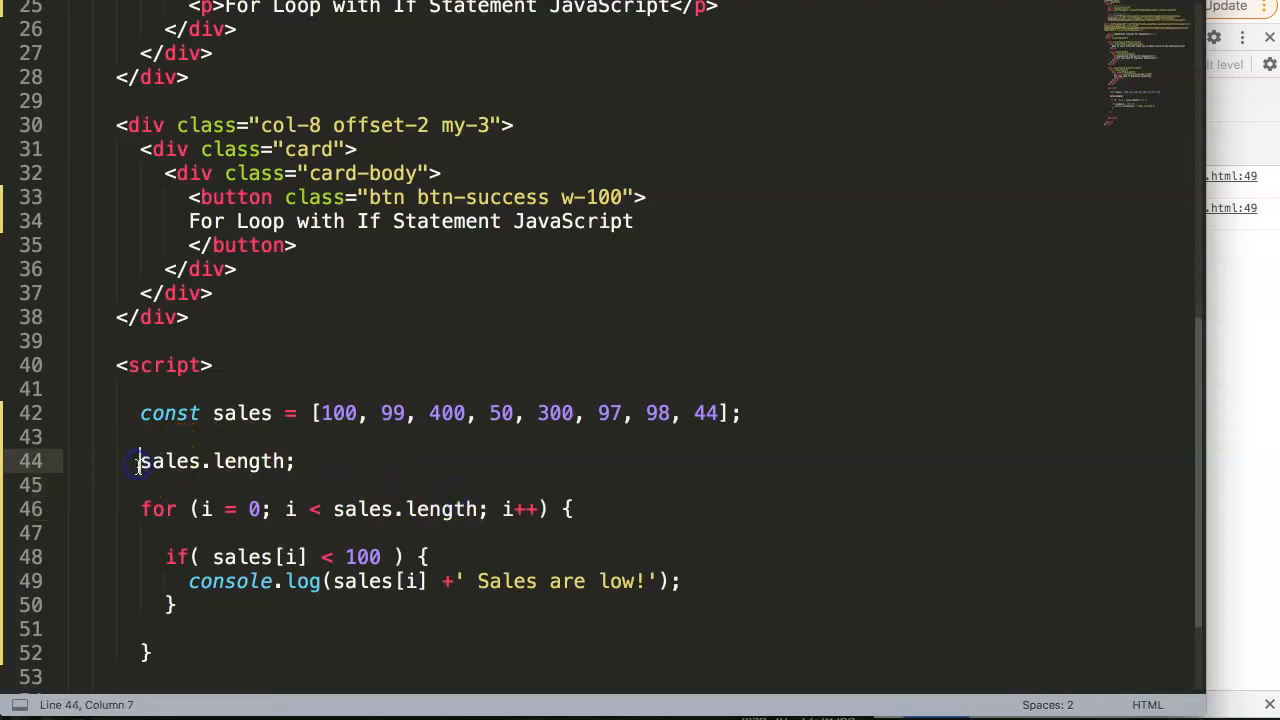
{"action": "type", "text": "conlo"}
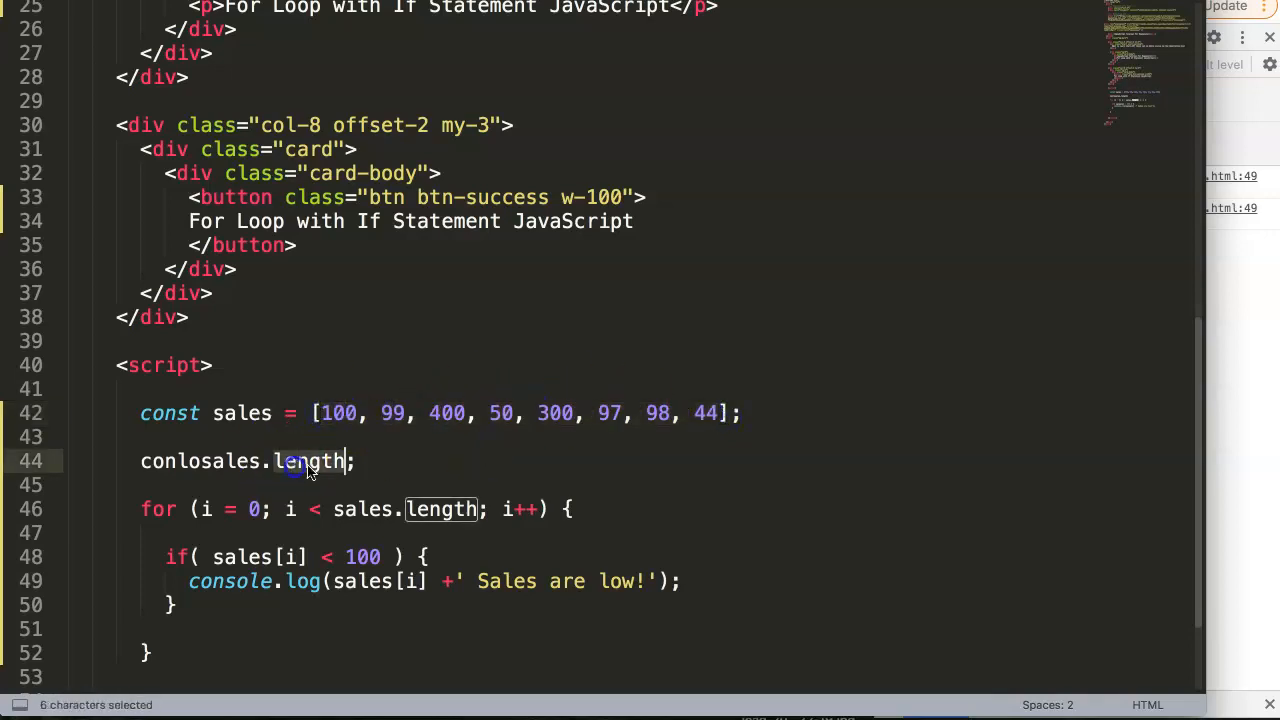
{"action": "type", "text": "."}
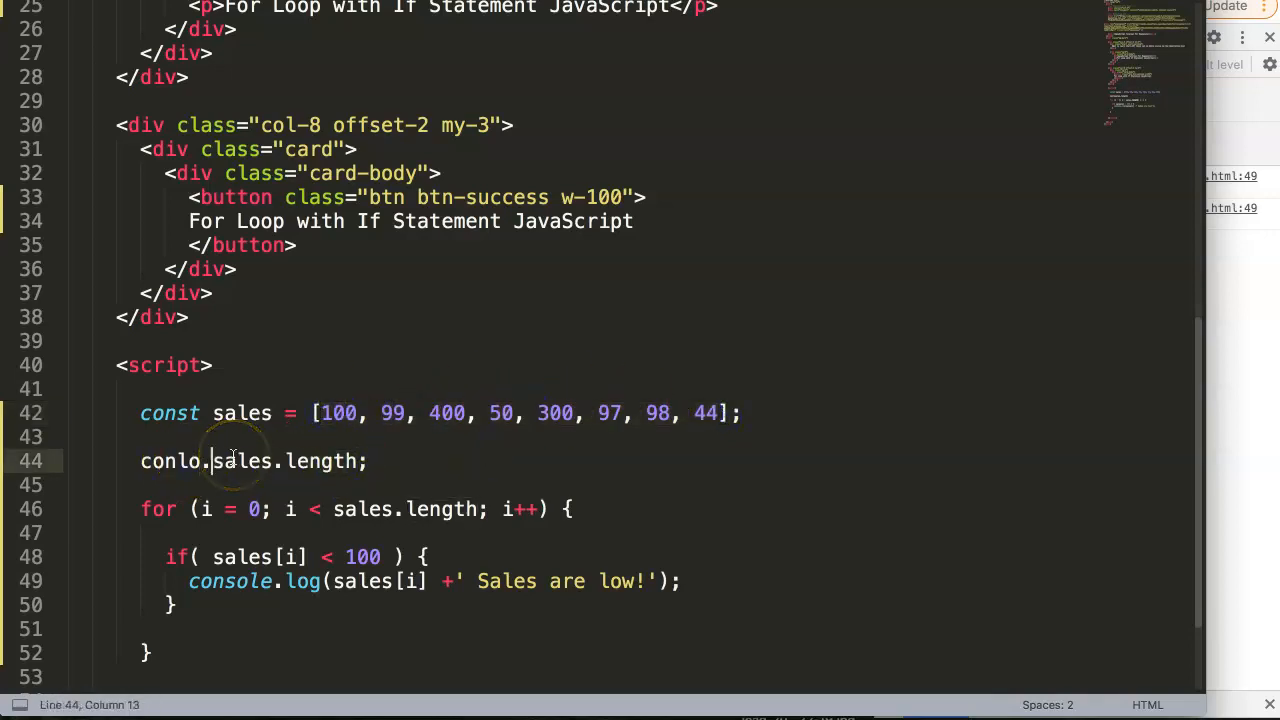